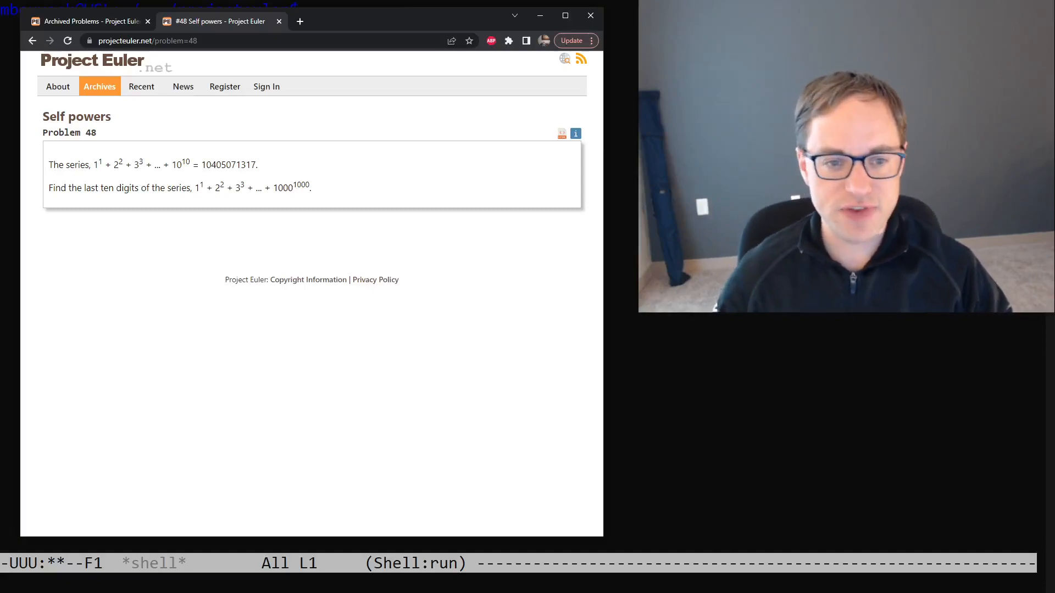
Step: Highlight the Problem 48 heading and the 1^1 to 1000^1000 self-powers series
{"action": "double_click", "coordinate": [69, 132]}
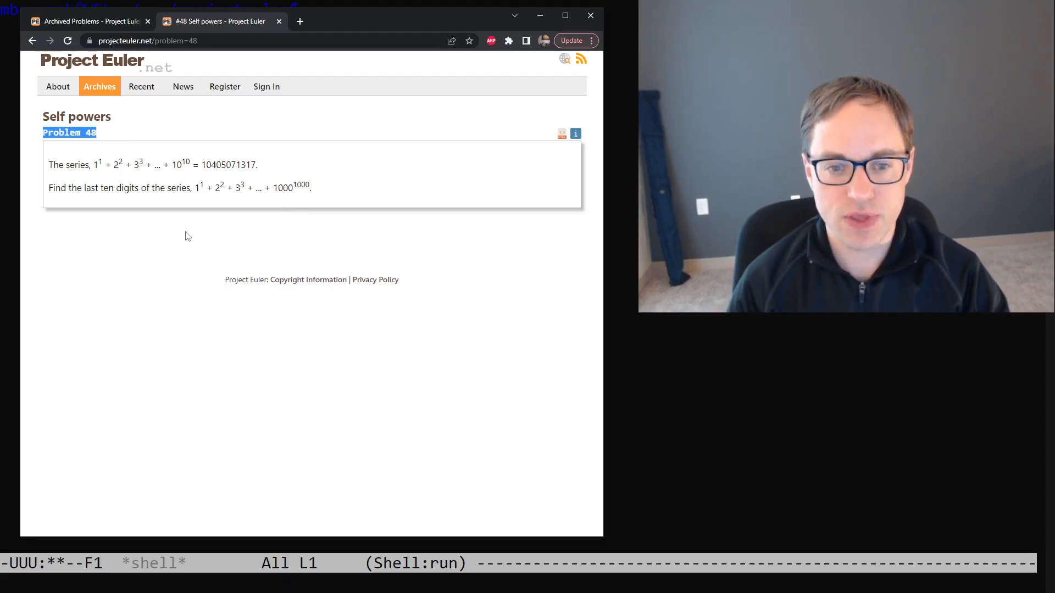
{"action": "mouse_move", "coordinate": [227, 251]}
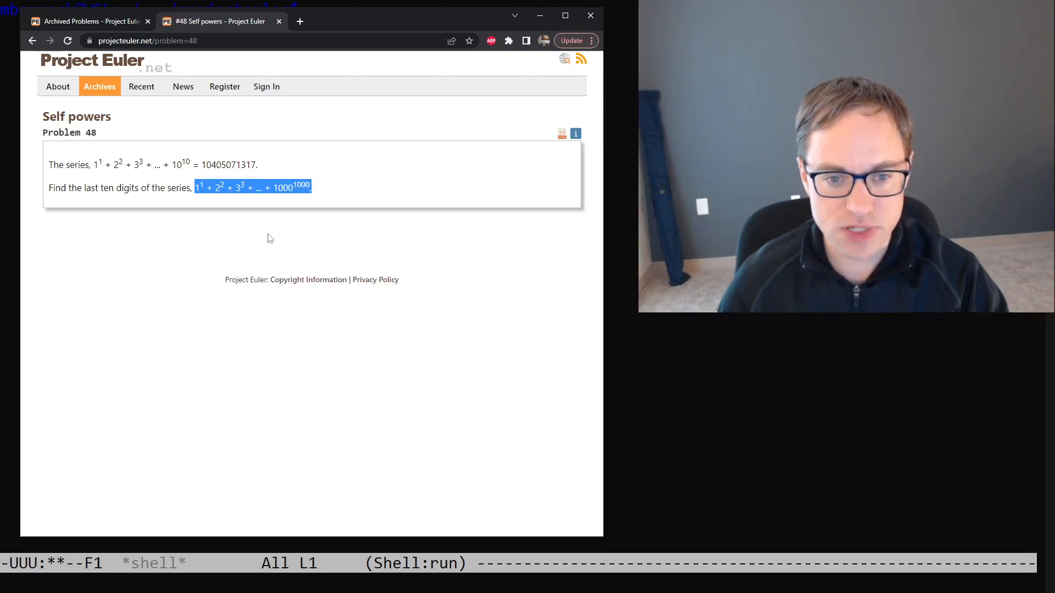
{"action": "left_click", "coordinate": [267, 238]}
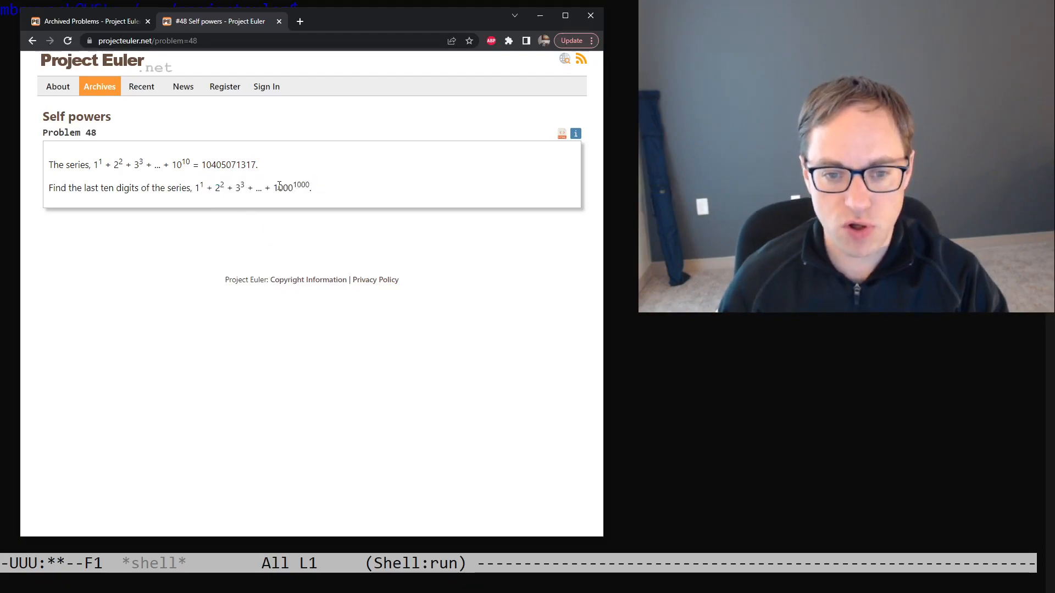
{"action": "double_click", "coordinate": [284, 187]}
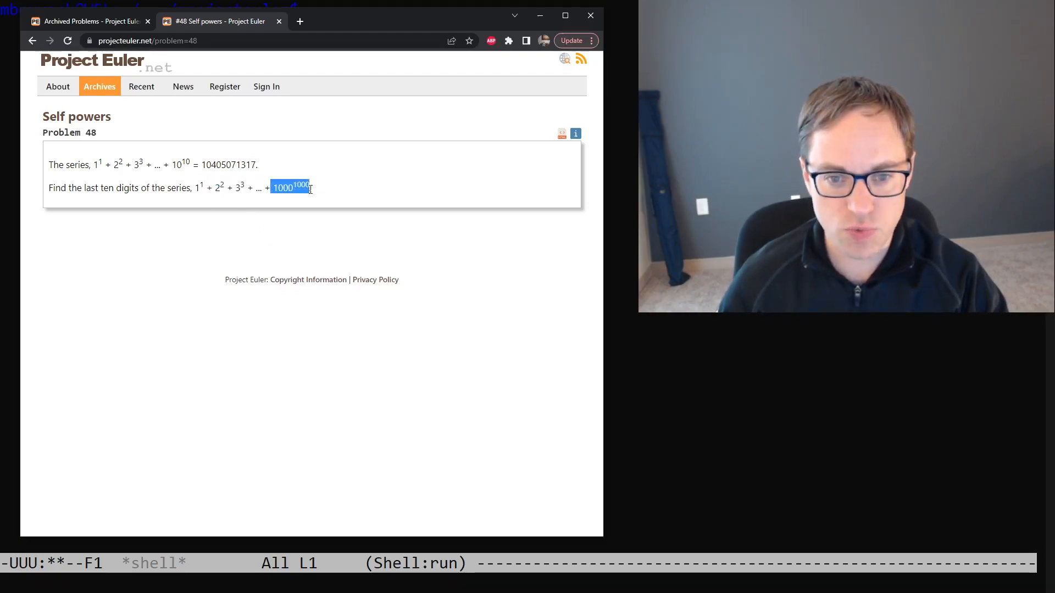
{"action": "left_click", "coordinate": [248, 215]}
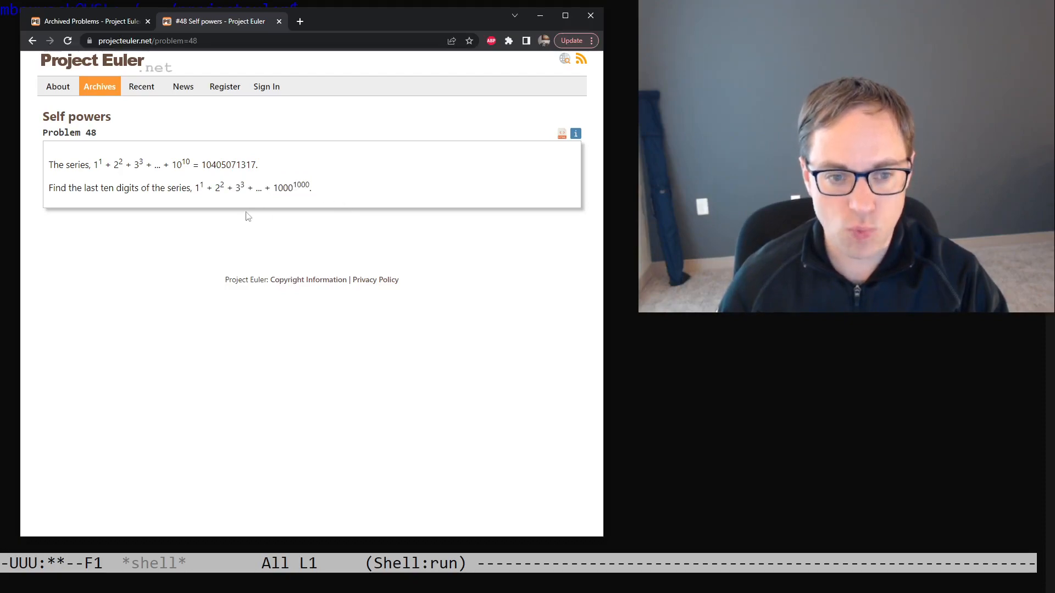
{"action": "double_click", "coordinate": [111, 188]}
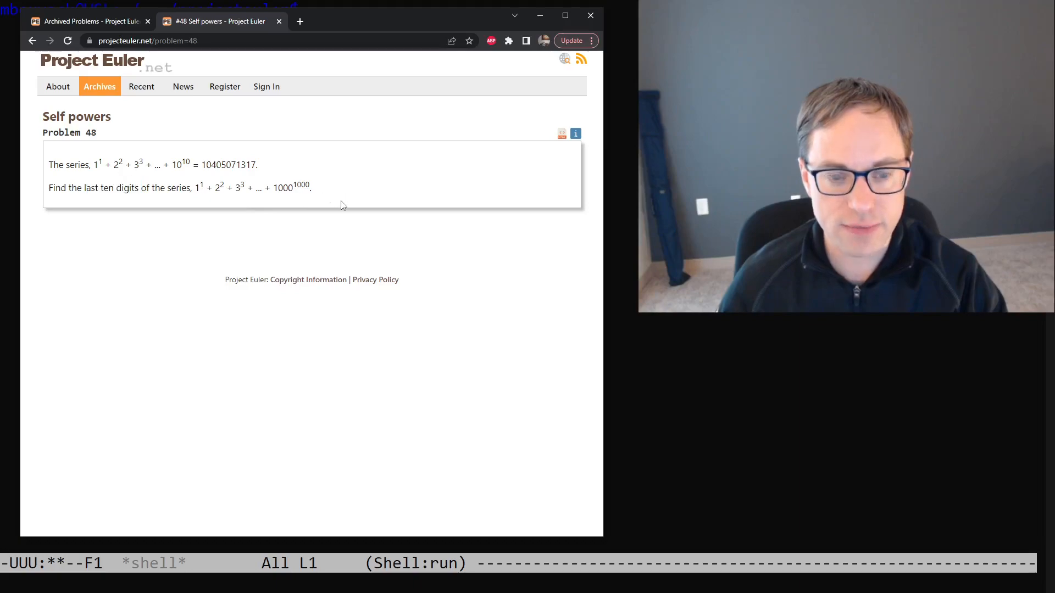
{"action": "mouse_move", "coordinate": [355, 276]}
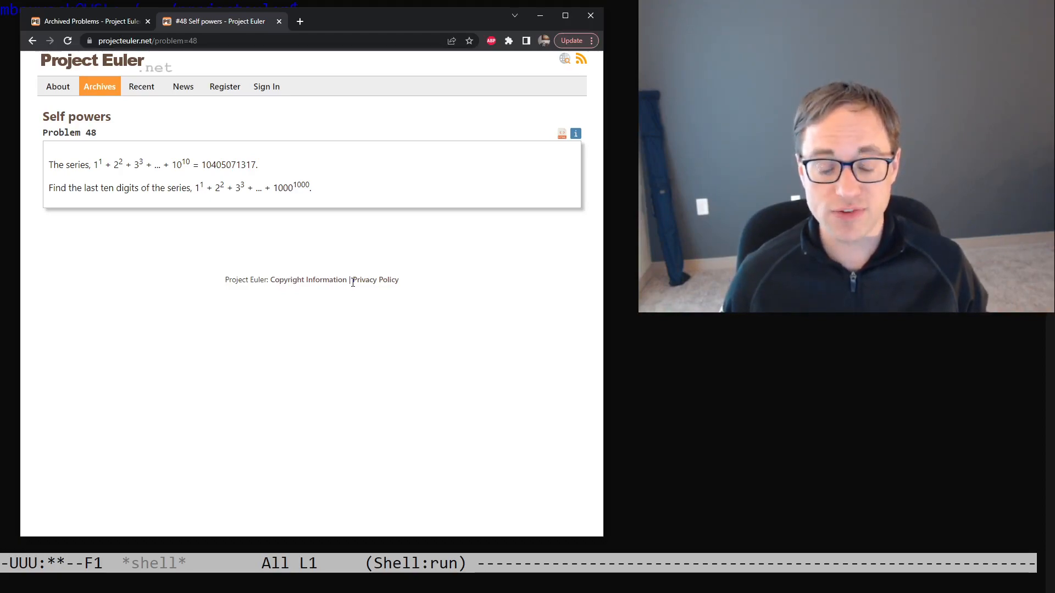
{"action": "mouse_move", "coordinate": [312, 186]}
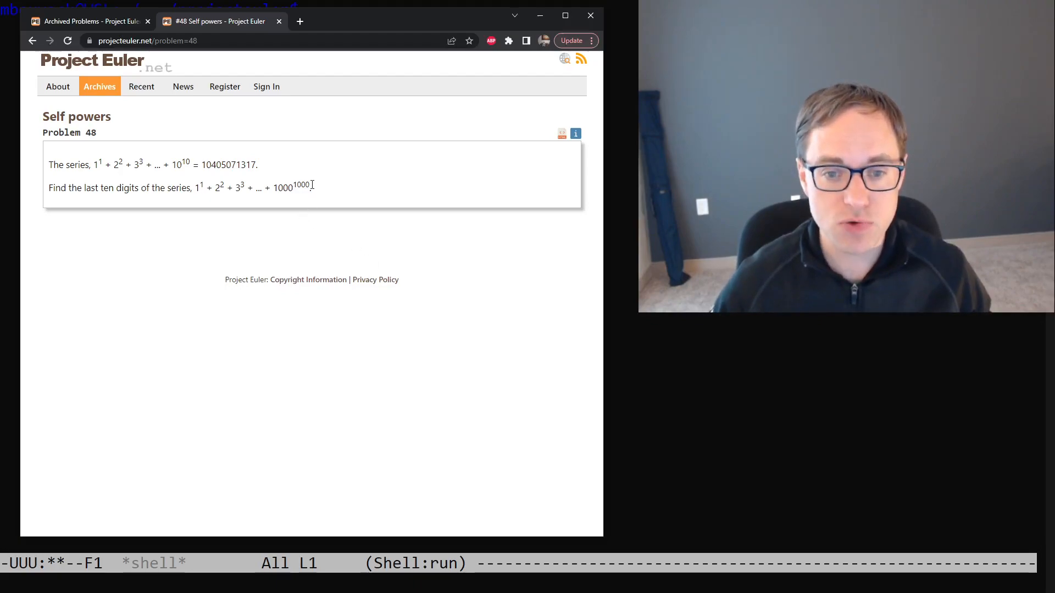
{"action": "double_click", "coordinate": [282, 187]}
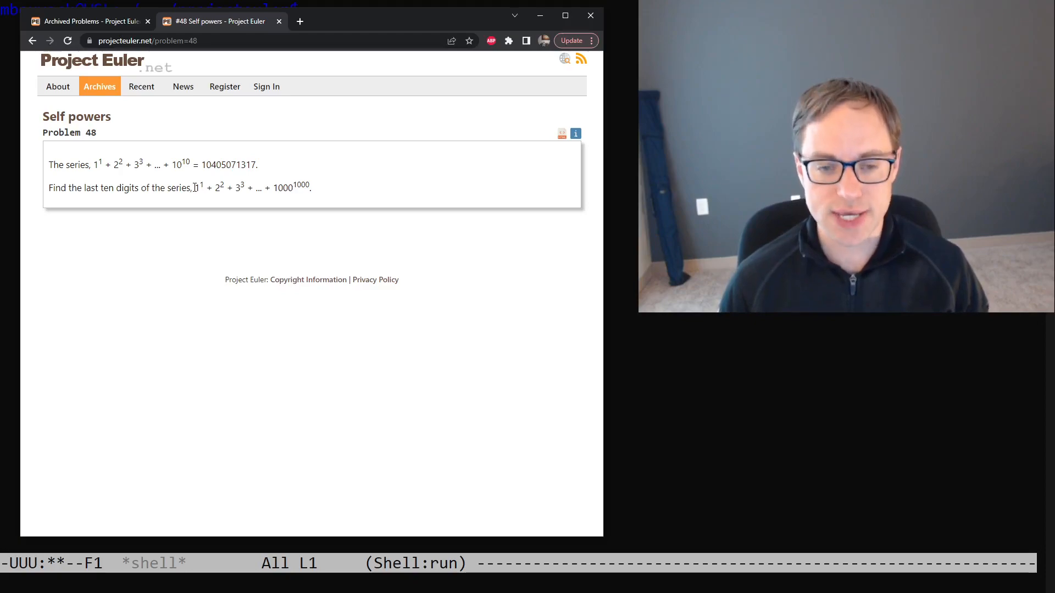
{"action": "mouse_move", "coordinate": [281, 171]}
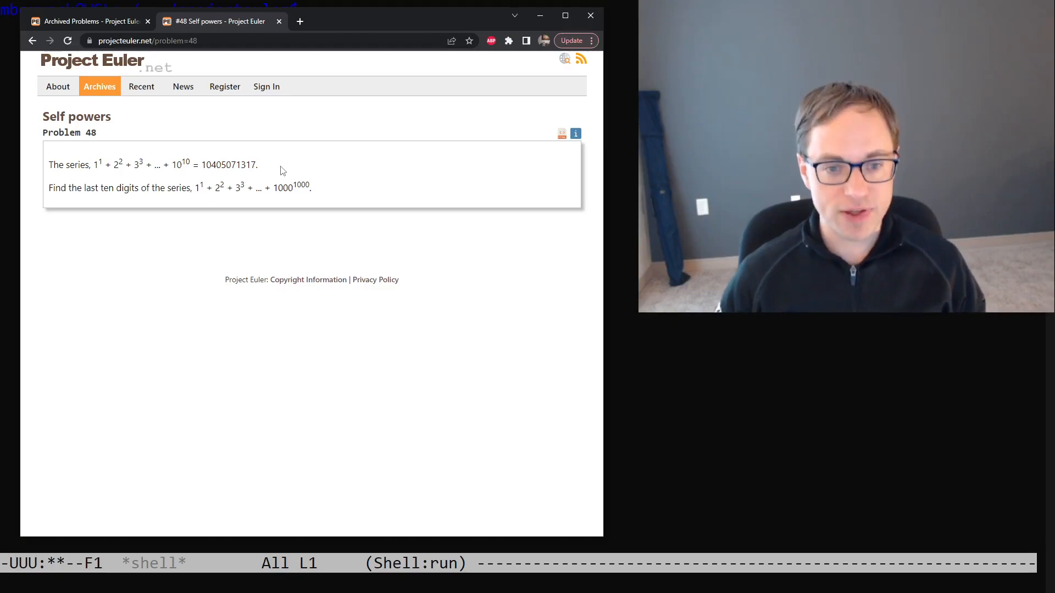
{"action": "mouse_move", "coordinate": [228, 206]}
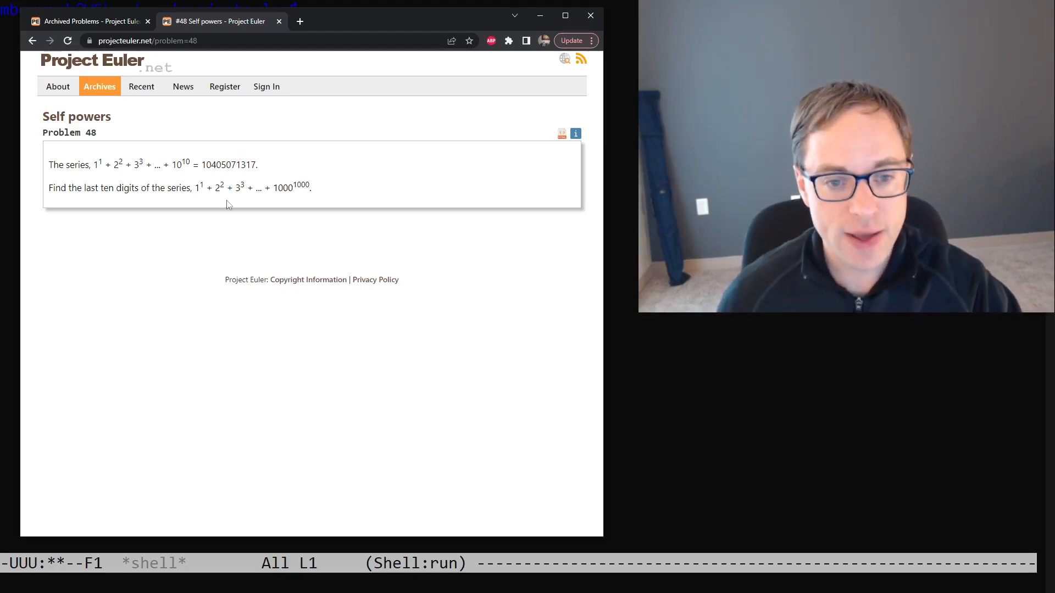
{"action": "left_click_drag", "start_coordinate": [195, 186], "coordinate": [228, 187]}
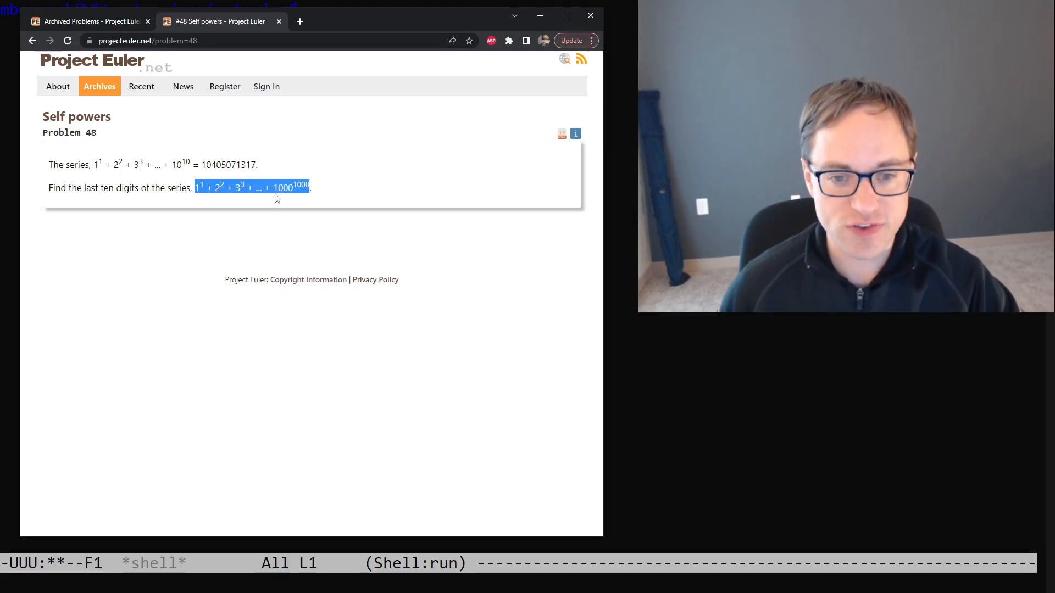
{"action": "left_click", "coordinate": [276, 187]}
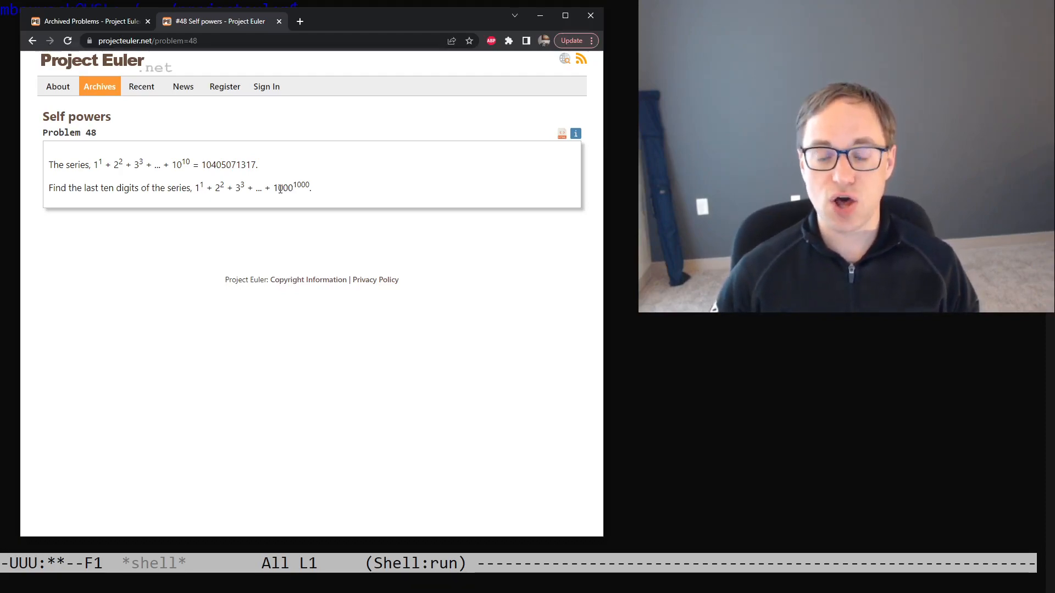
{"action": "mouse_move", "coordinate": [368, 184]}
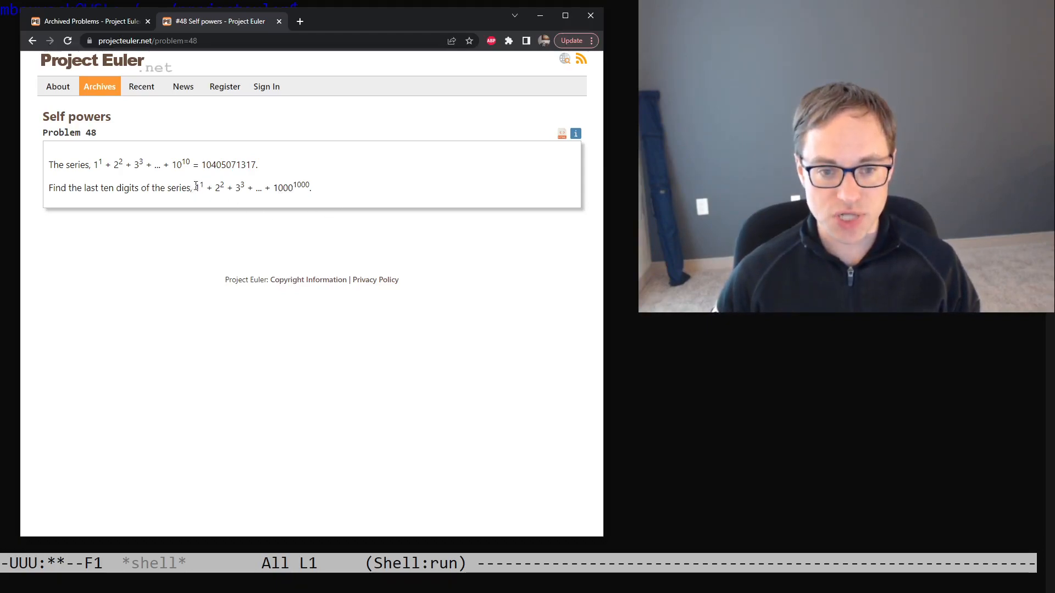
{"action": "left_click_drag", "start_coordinate": [194, 187], "coordinate": [312, 187]}
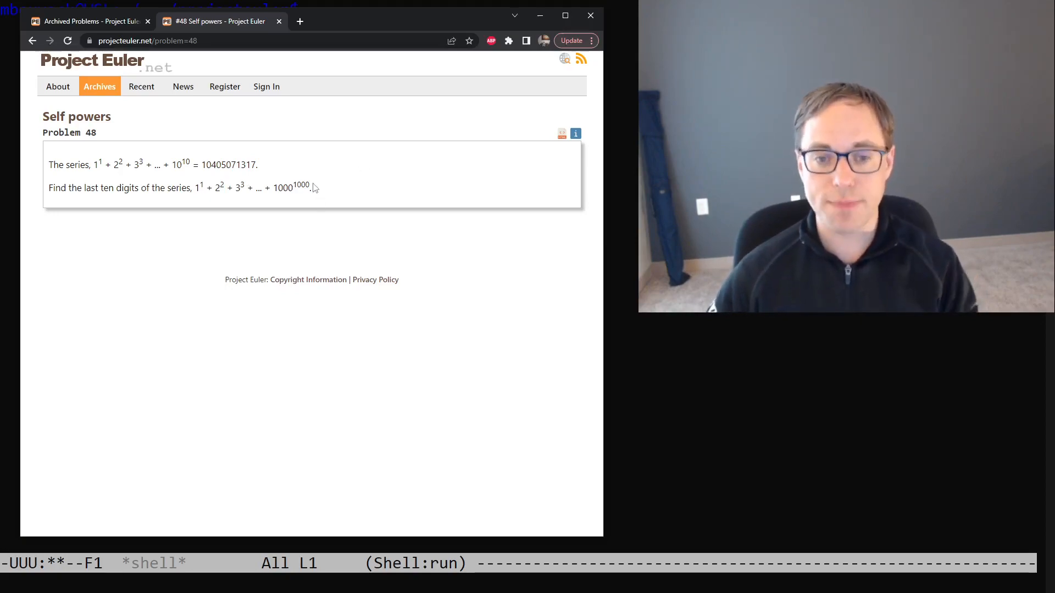
{"action": "mouse_move", "coordinate": [436, 175]}
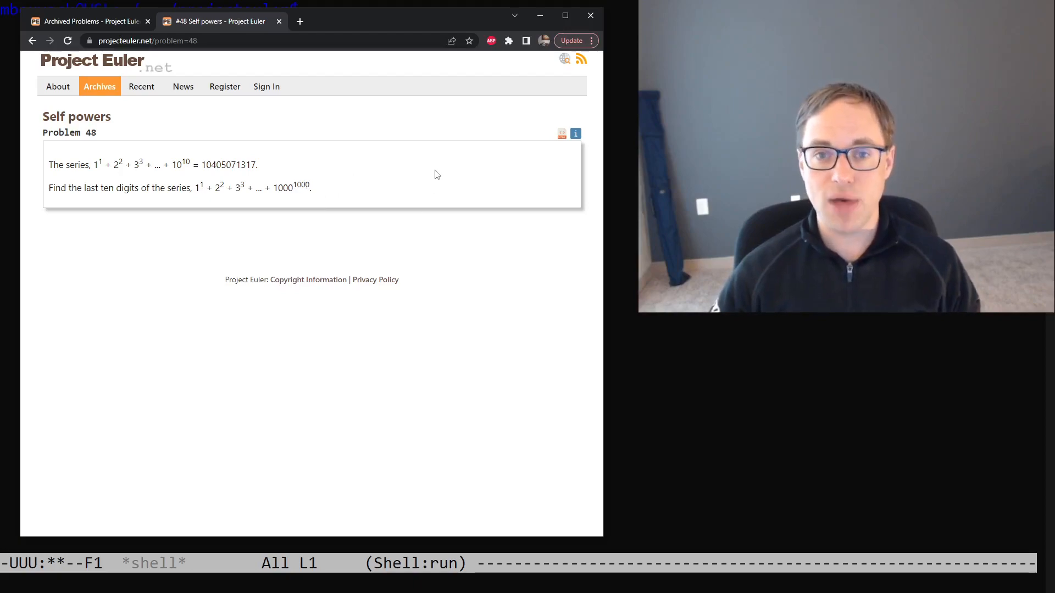
{"action": "mouse_move", "coordinate": [425, 178]}
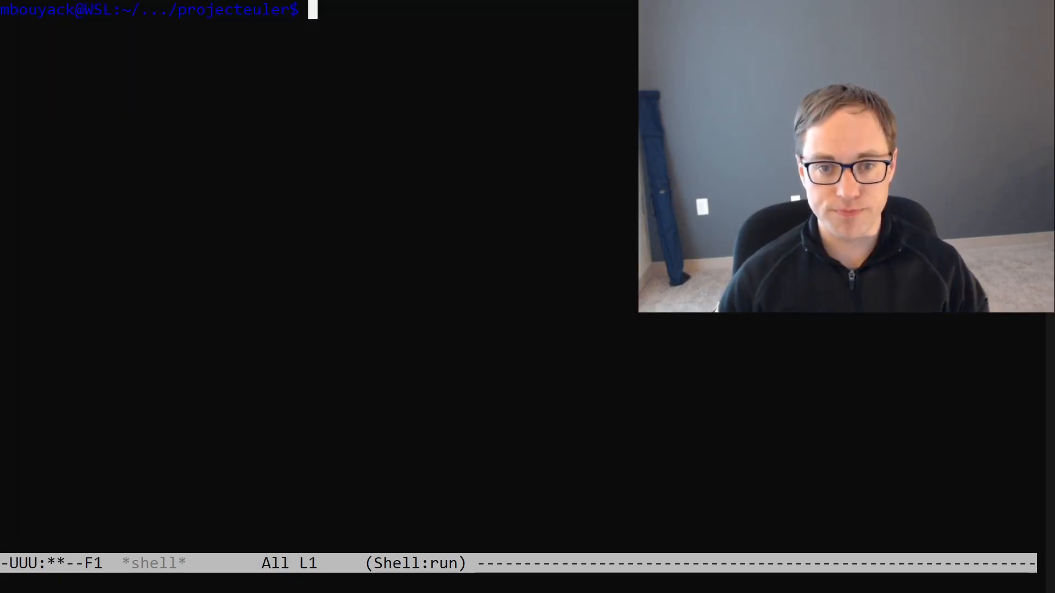
Step: Copy the template folder to problem-048 and change into it
{"action": "type", "text": "cp -r t"}
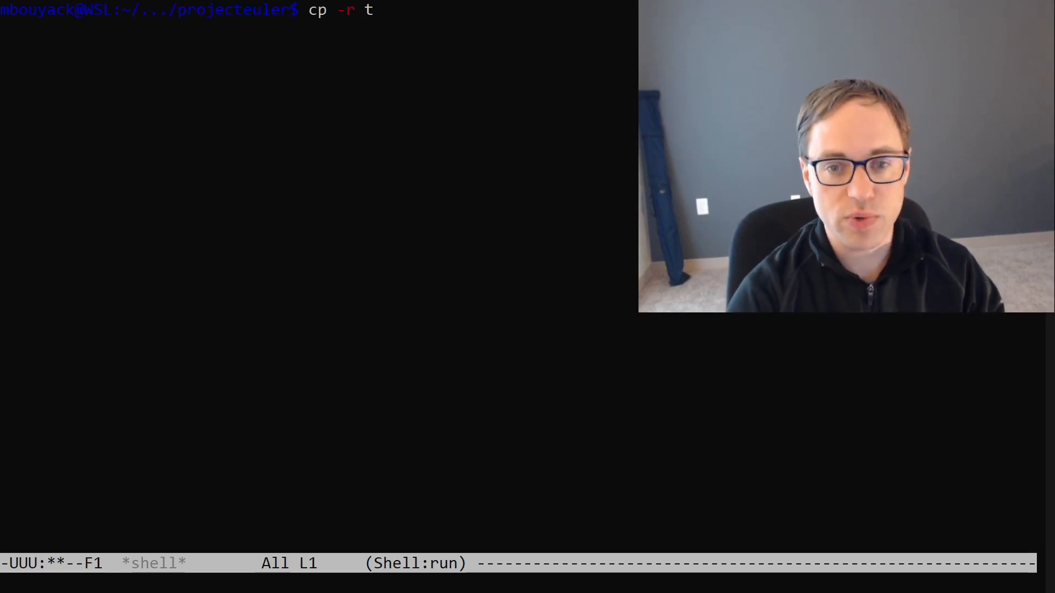
{"action": "type", "text": "emplate/ problem-04"}
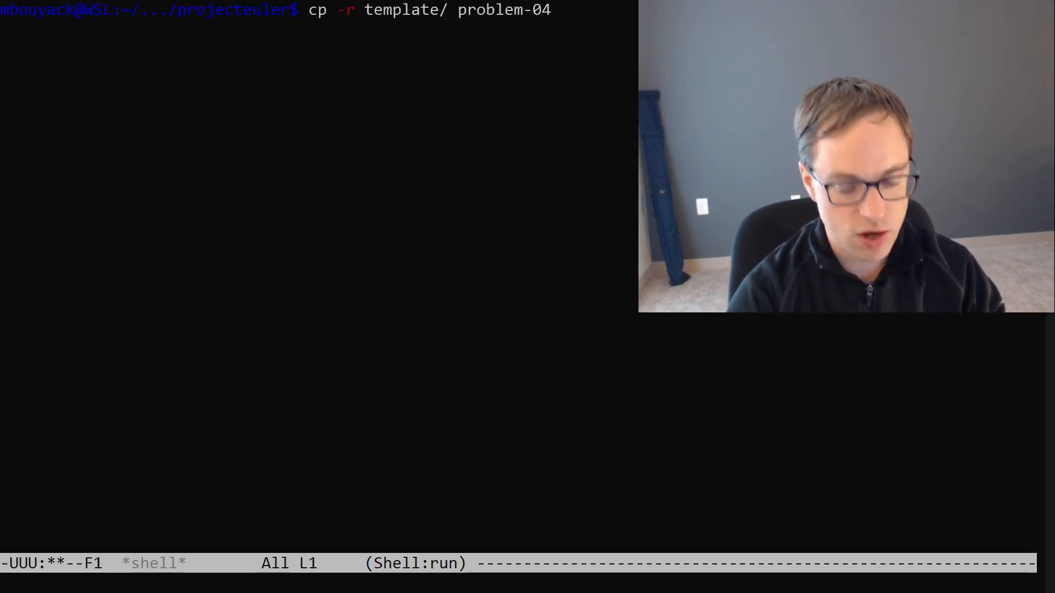
{"action": "type", "text": "cd problem-0"}
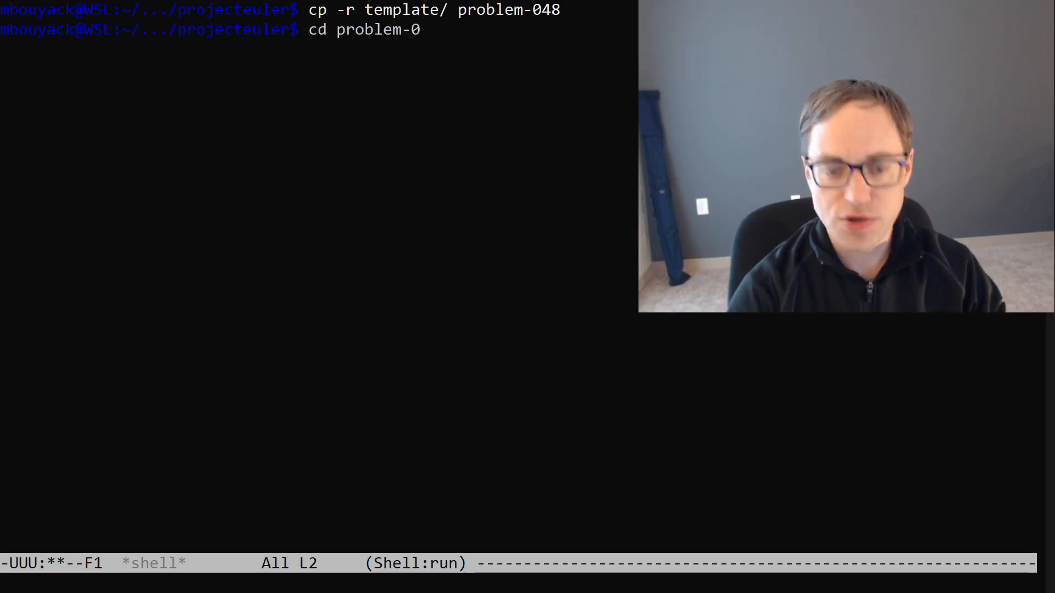
{"action": "key", "text": "Return"}
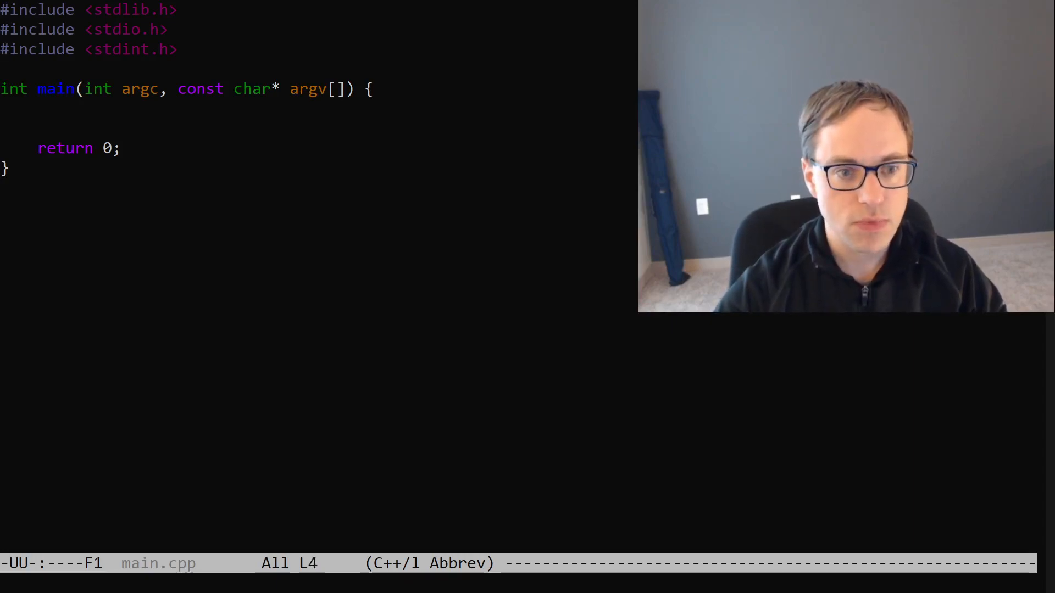
Step: Declare the loop variables int64_t i, j; inside main
{"action": "type", "text": "int"}
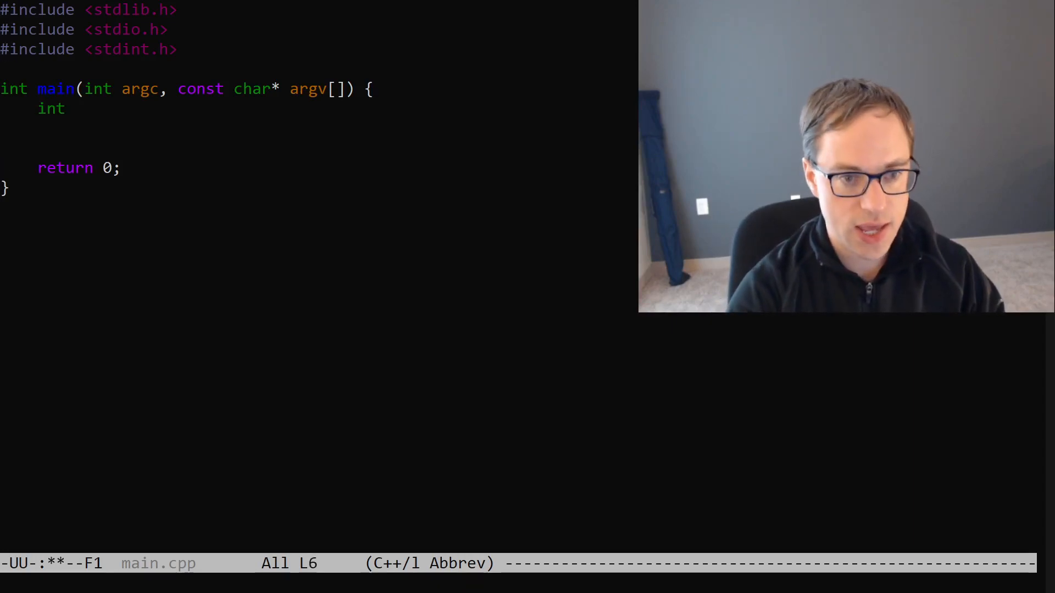
{"action": "type", "text": "64_t"}
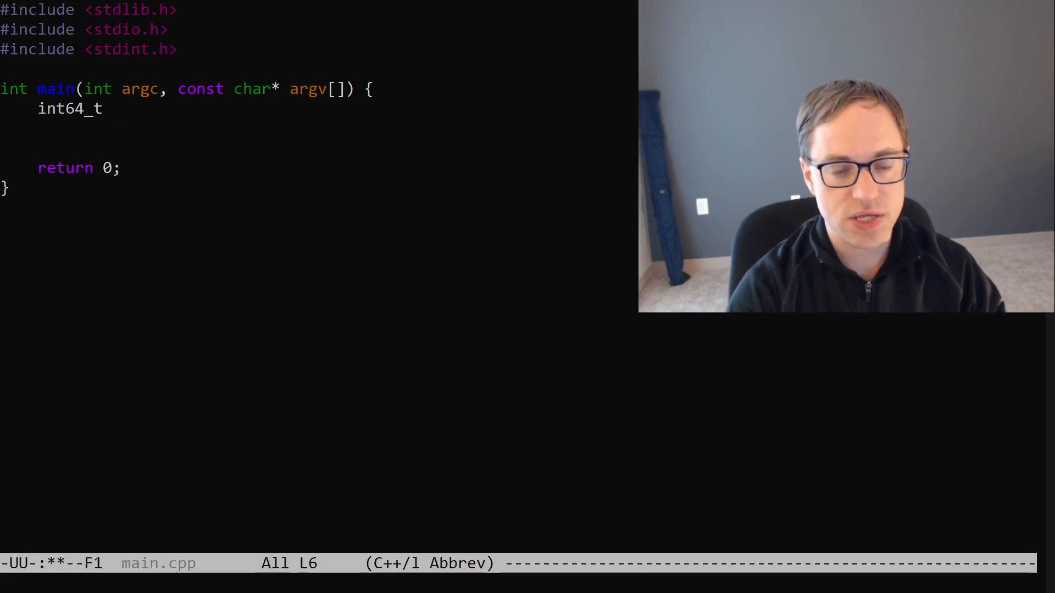
{"action": "type", "text": "i, j;"}
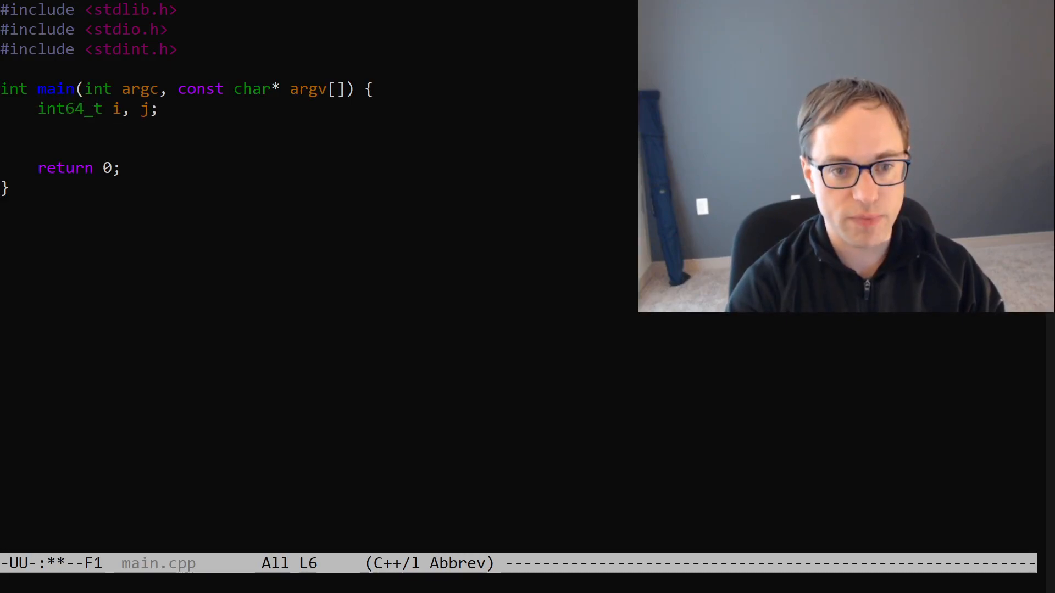
{"action": "key", "text": "Return"}
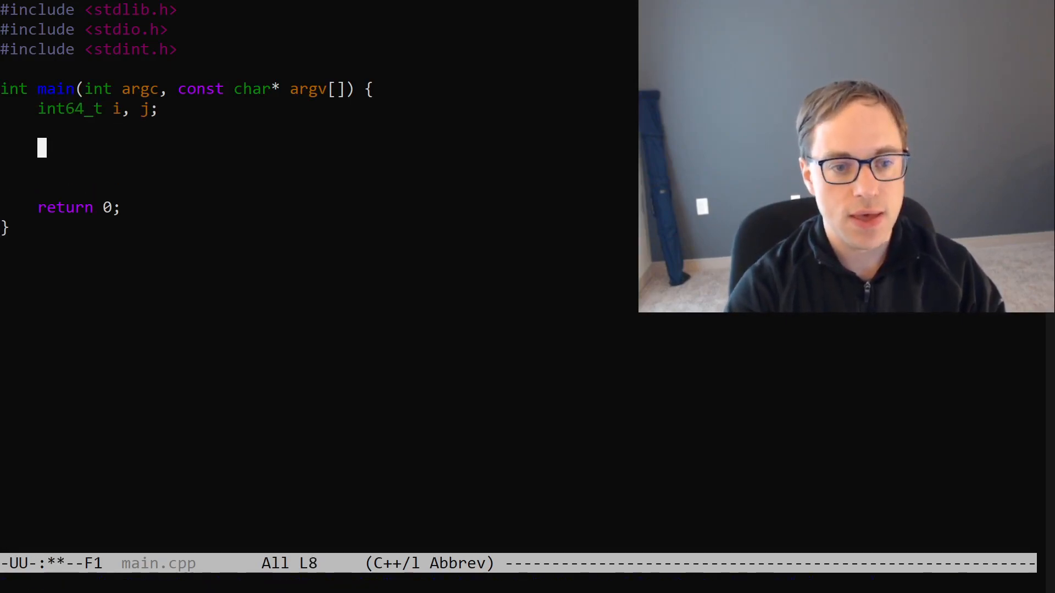
Step: Write an empty for (i=1;i<=1000;++i) loop with braces
{"action": "type", "text": "for ("}
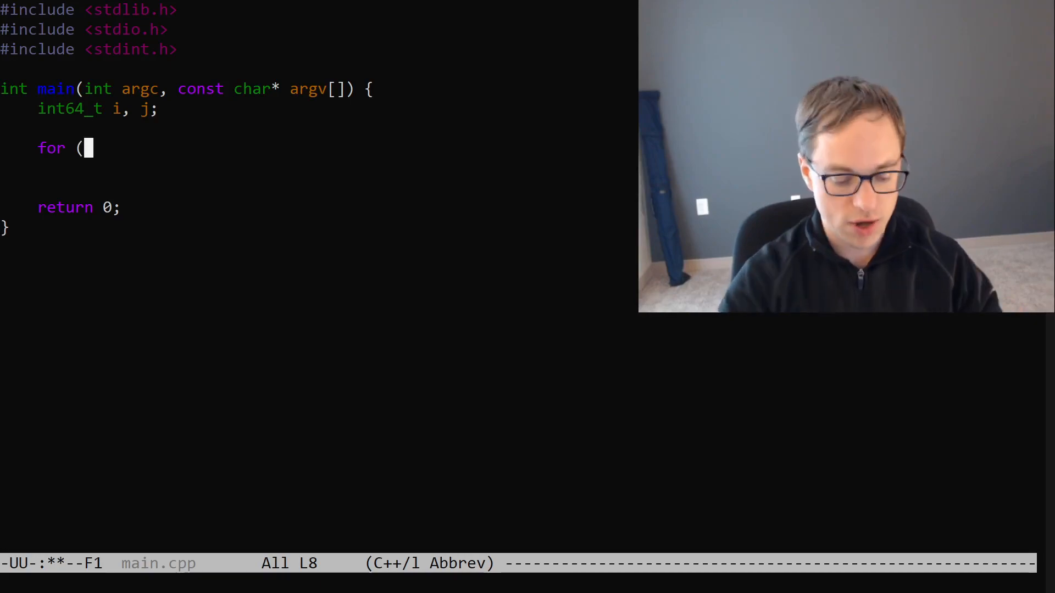
{"action": "type", "text": "i=1;"}
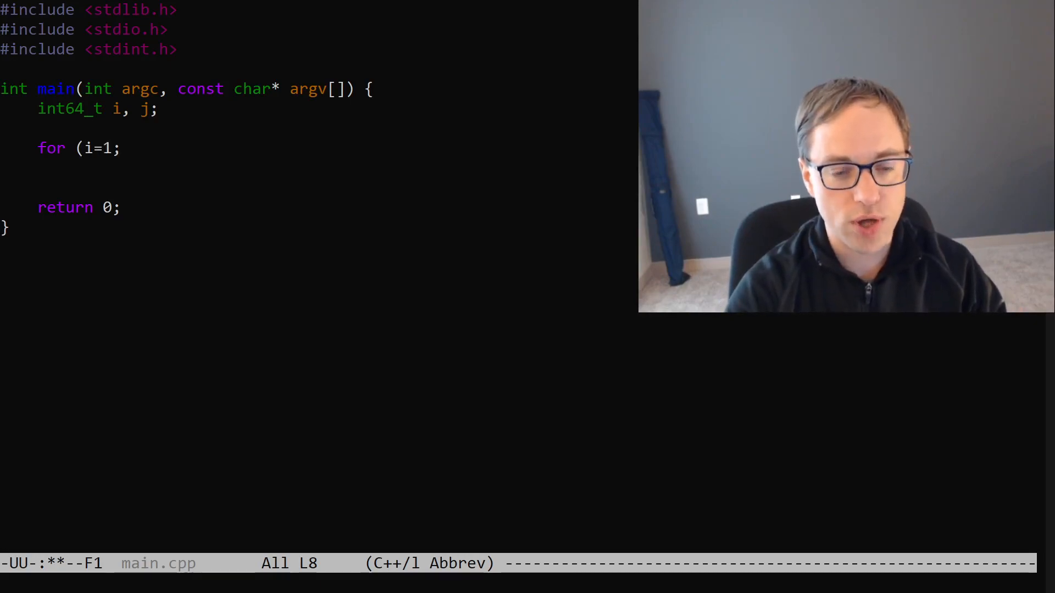
{"action": "type", "text": "i<="}
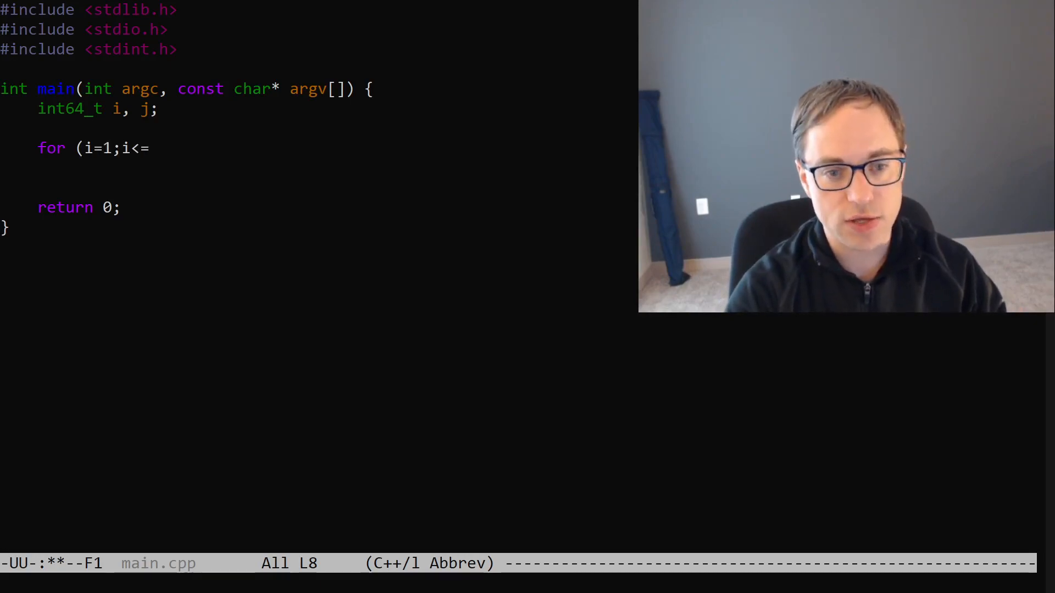
{"action": "type", "text": "1000;="}
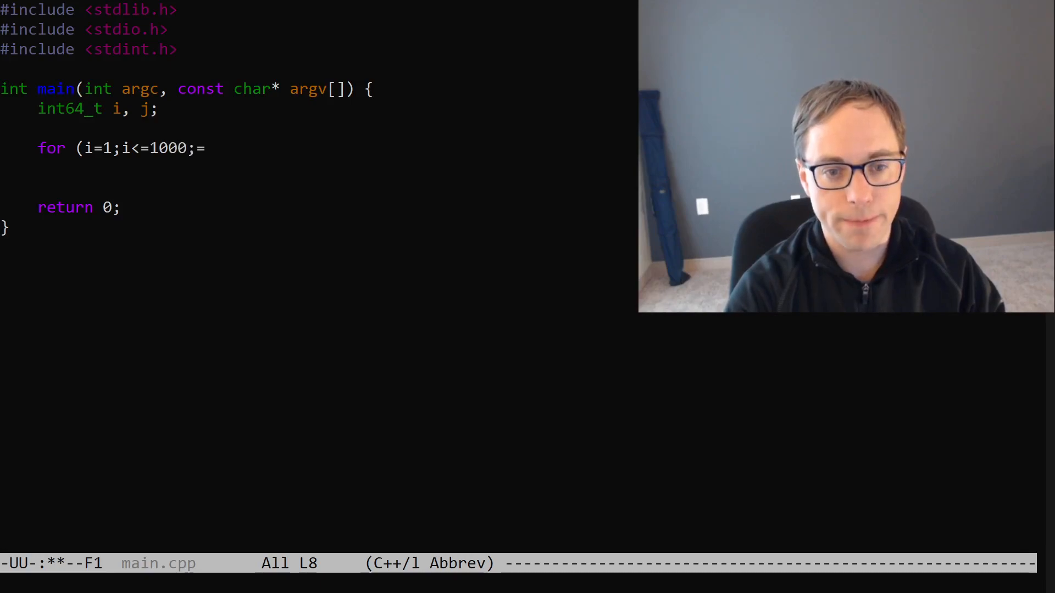
{"action": "type", "text": "++i"}
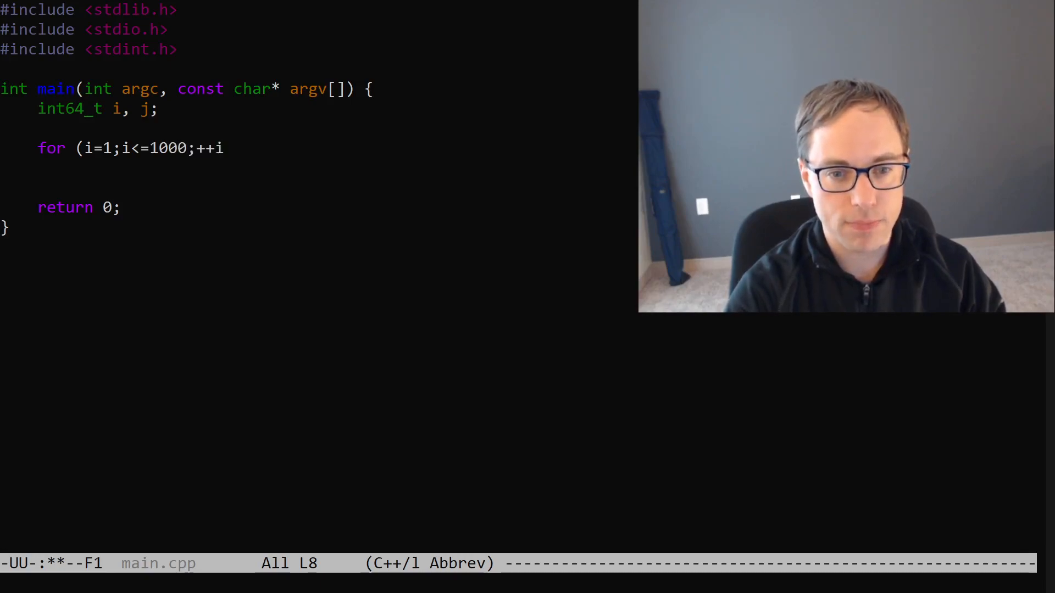
{"action": "type", "text": ") {"}
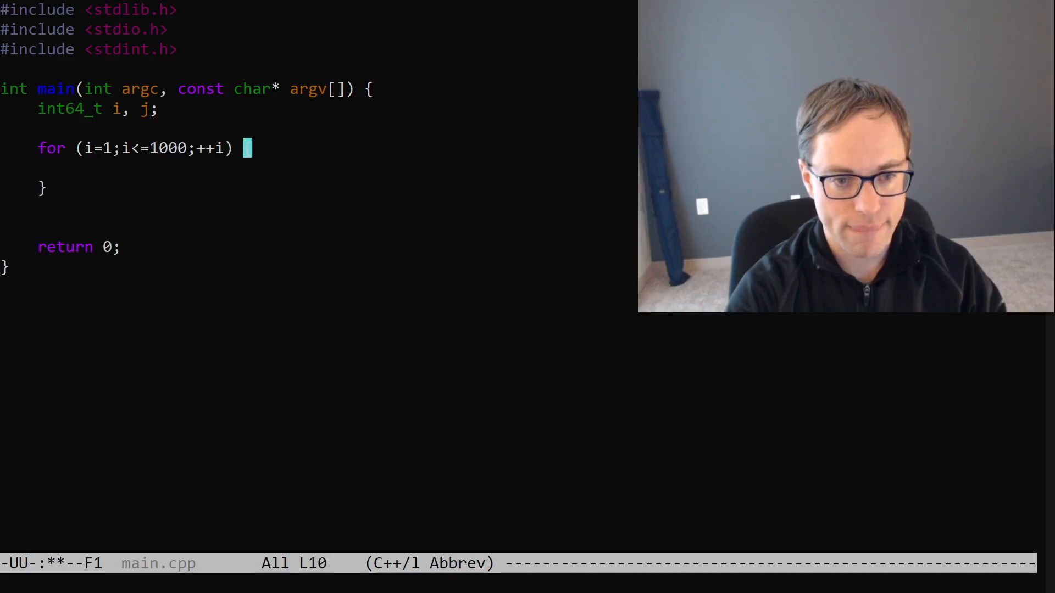
{"action": "type", "text": "{"}
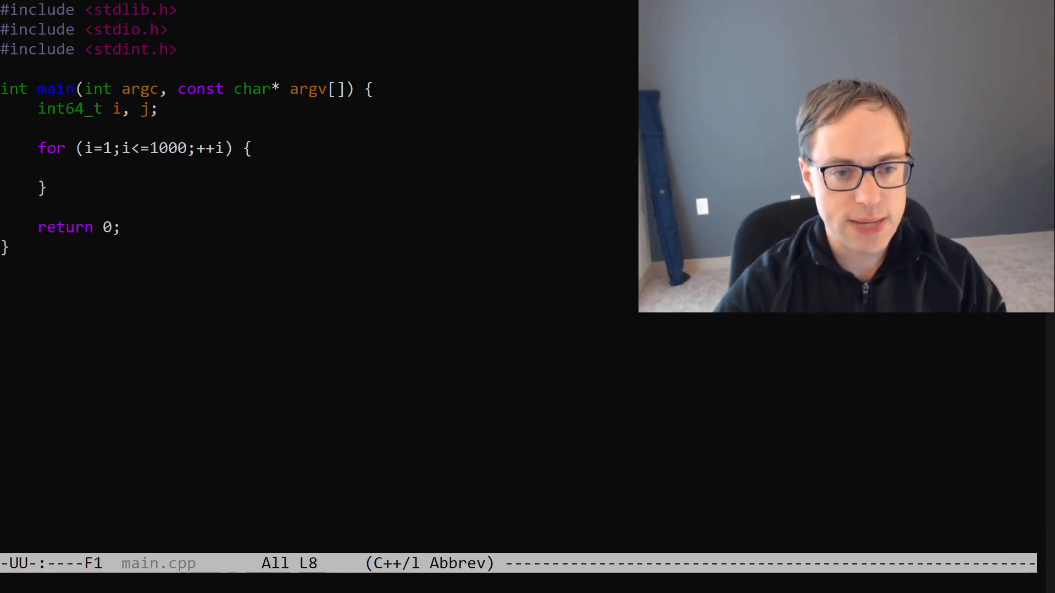
Step: Declare int64_t solution = 0 before the loop and int64_t term = 1 inside it
{"action": "type", "text": "int64_t solution = 0;"}
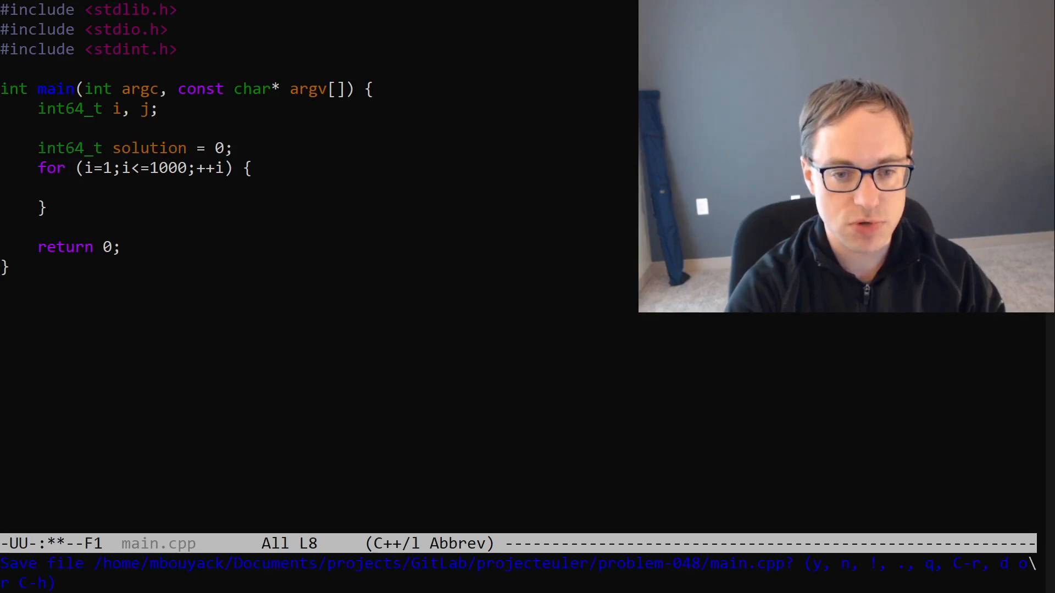
{"action": "key", "text": "y"}
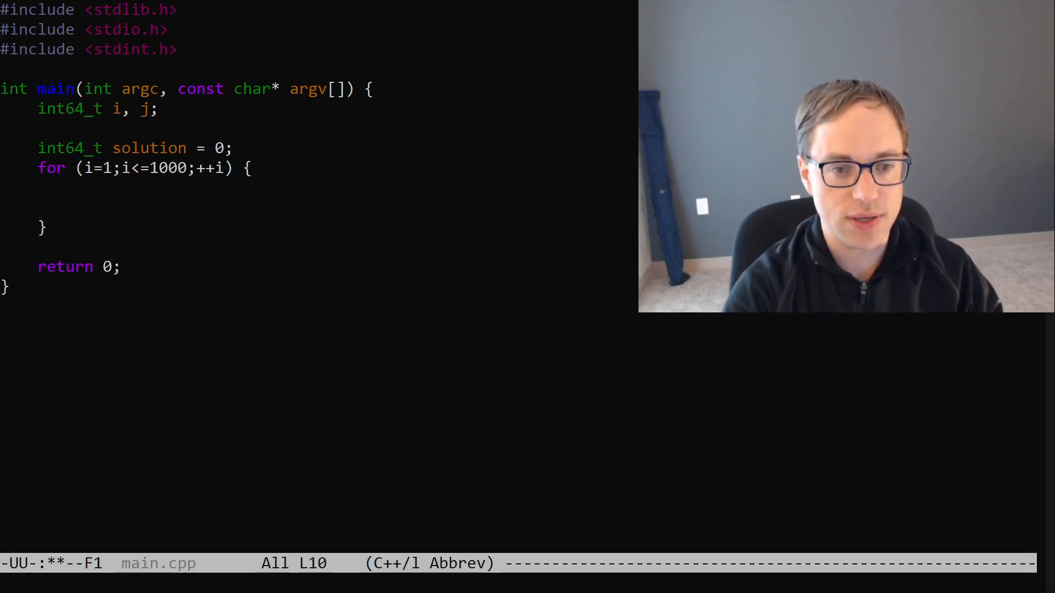
{"action": "type", "text": "int64_t term ="}
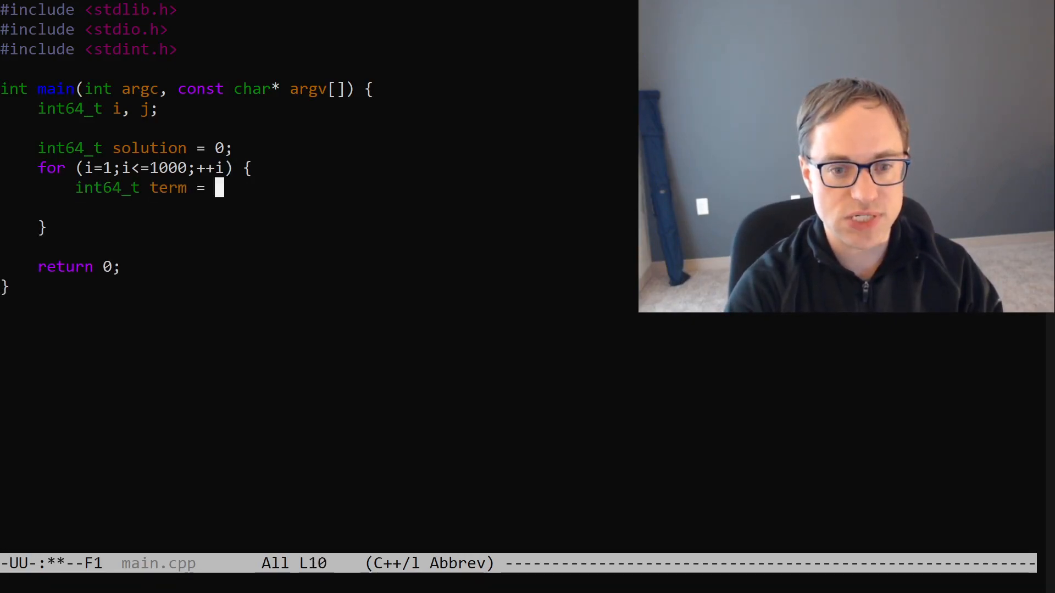
{"action": "type", "text": "1;"}
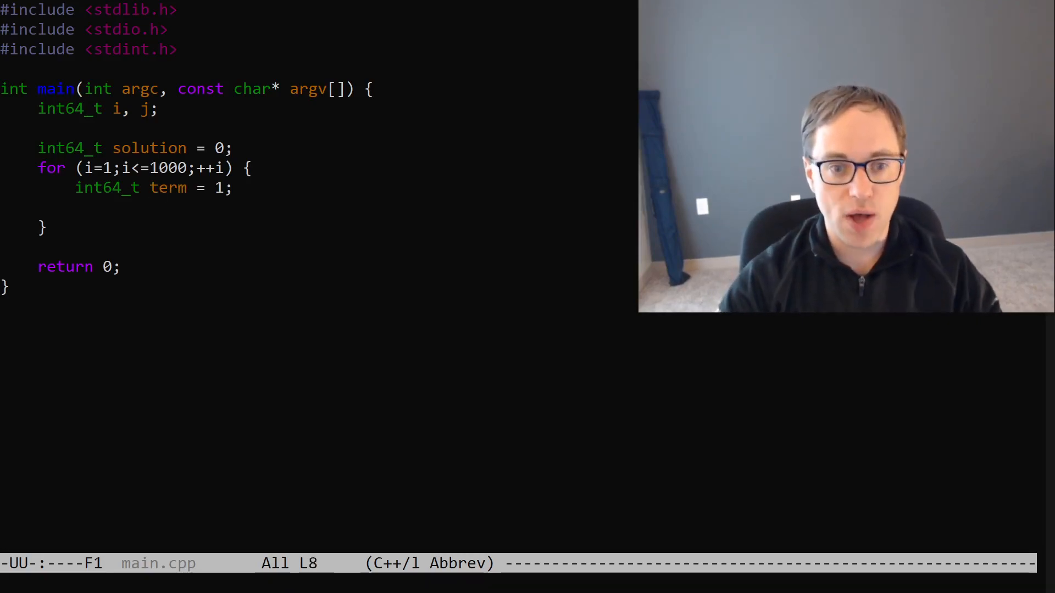
{"action": "left_click", "coordinate": [172, 147]}
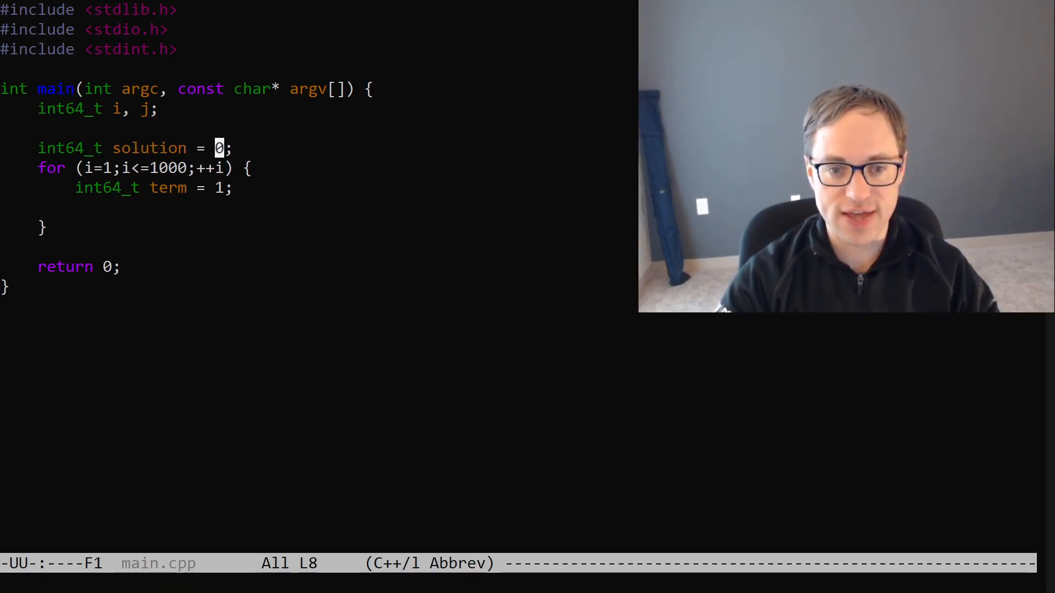
{"action": "left_click", "coordinate": [218, 187]}
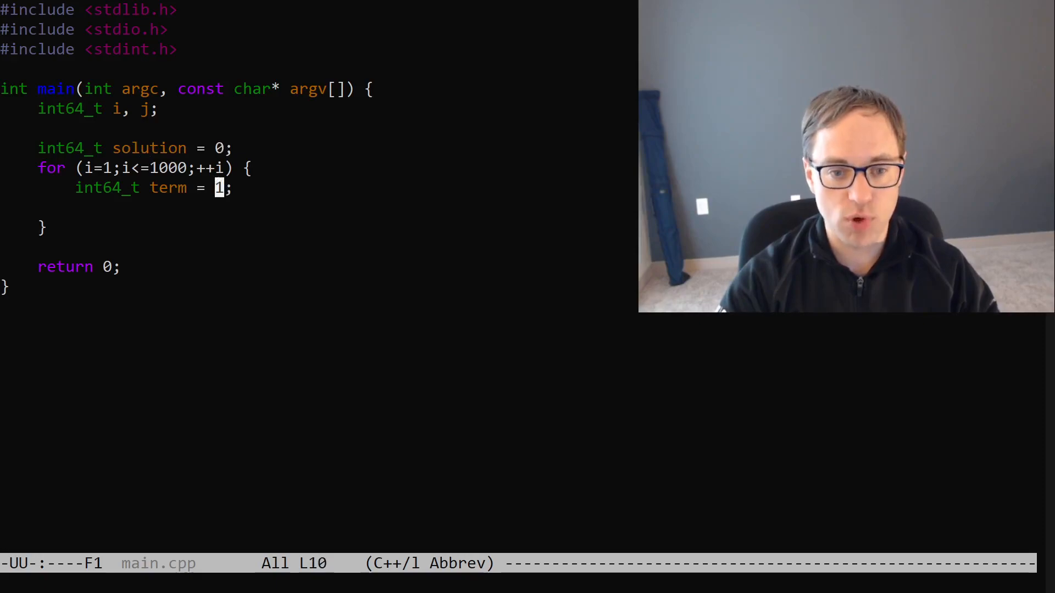
{"action": "key", "text": "Return"}
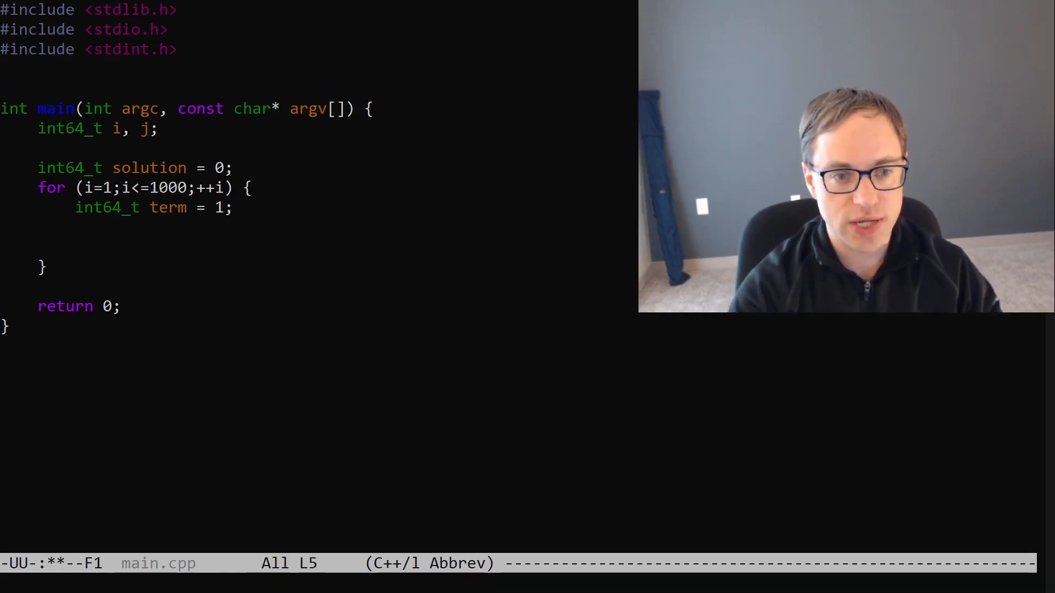
{"action": "type", "text": "const"}
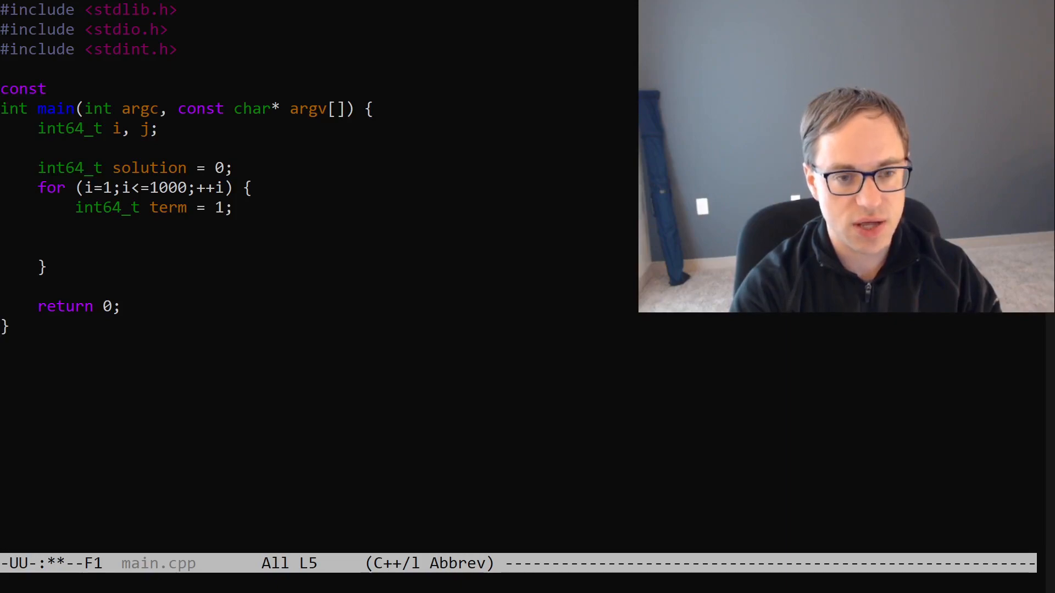
{"action": "type", "text": "int64_t"}
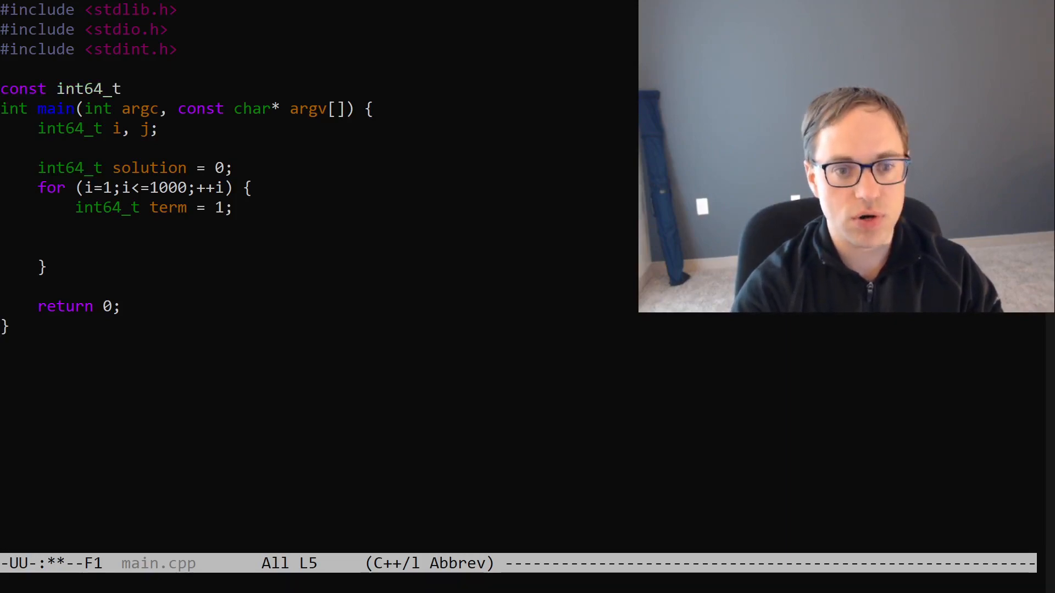
{"action": "type", "text": "tenbil"}
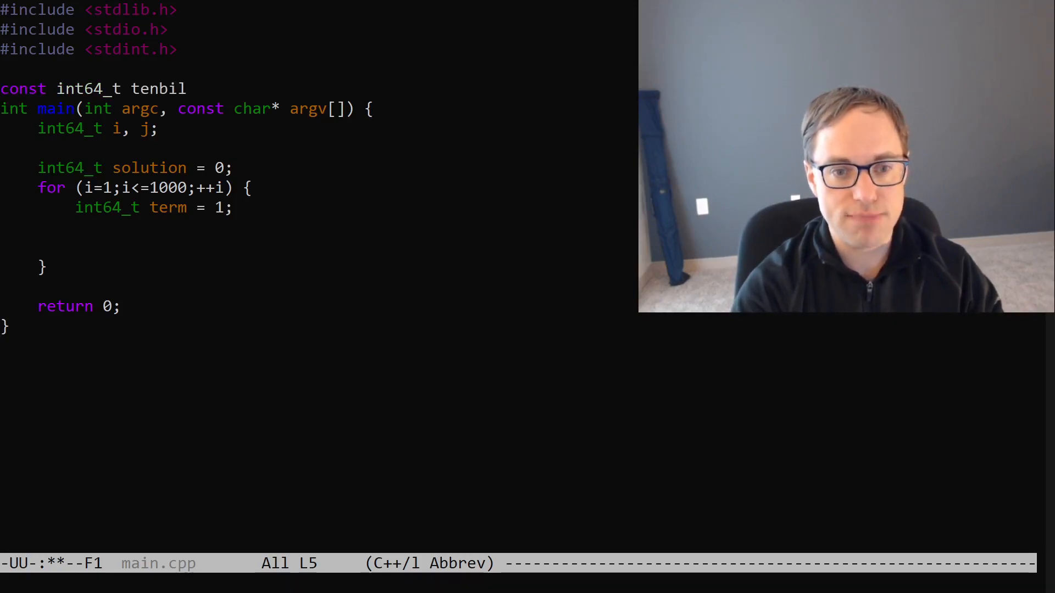
{"action": "type", "text": "= 10"}
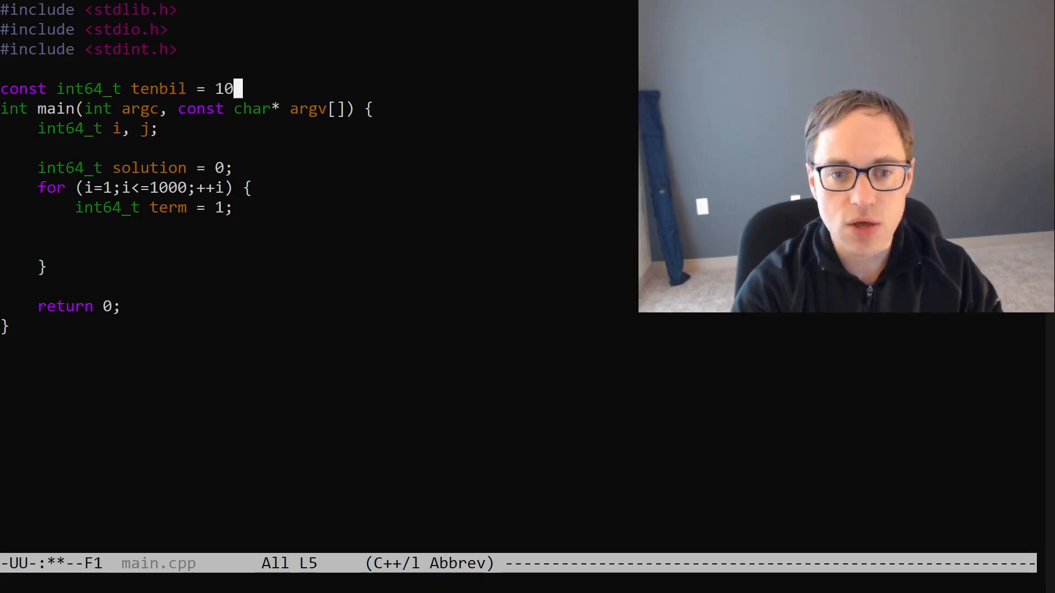
{"action": "type", "text": "000000000U"}
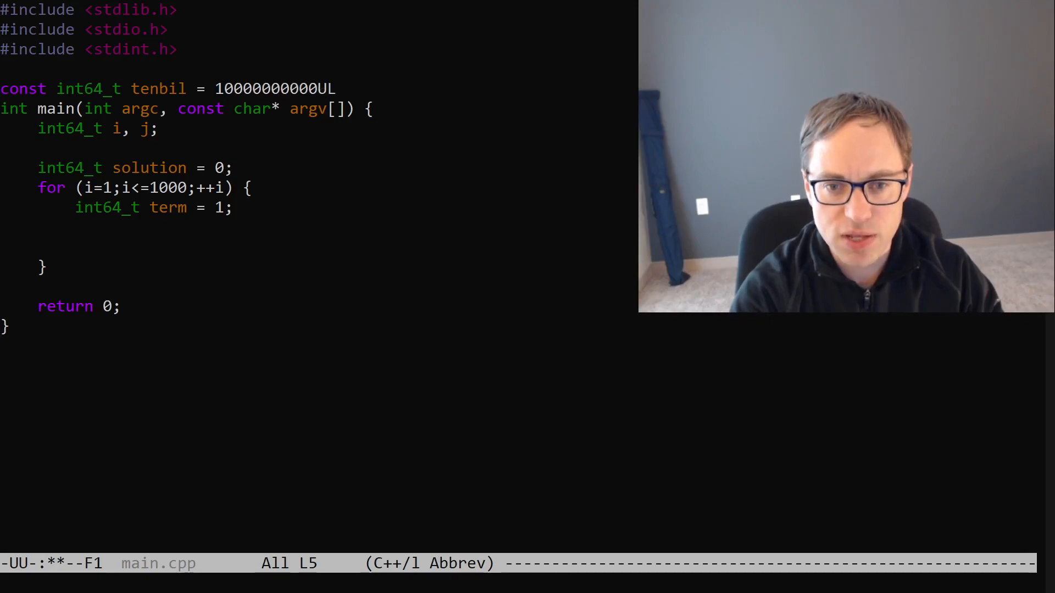
{"action": "type", "text": "L;"}
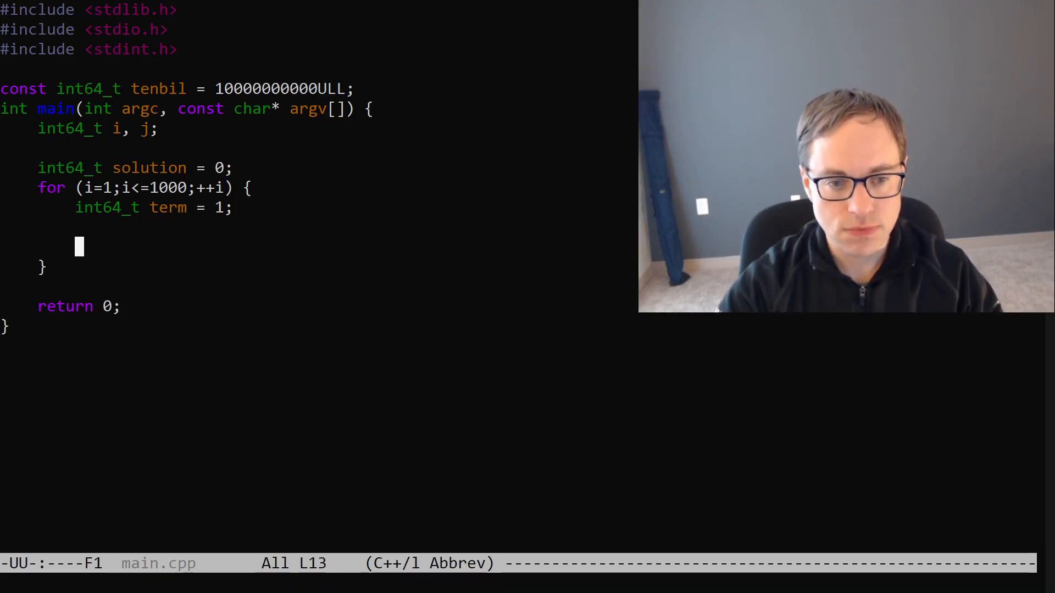
Step: Write the nested for (j=0;j<i;++j) loop, save, and place the cursor in its body
{"action": "type", "text": "for (j"}
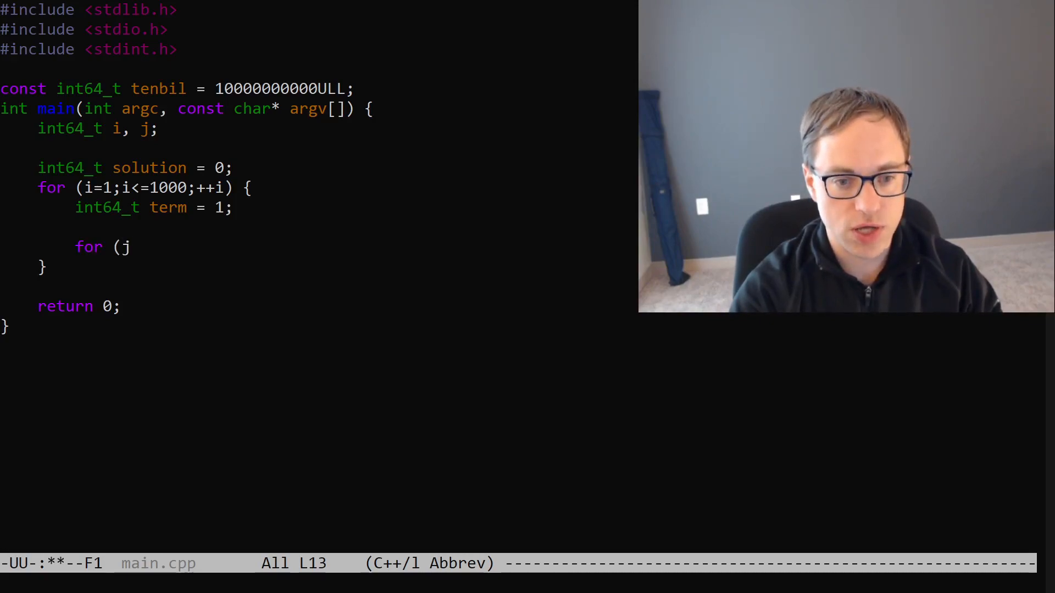
{"action": "type", "text": "=0;"}
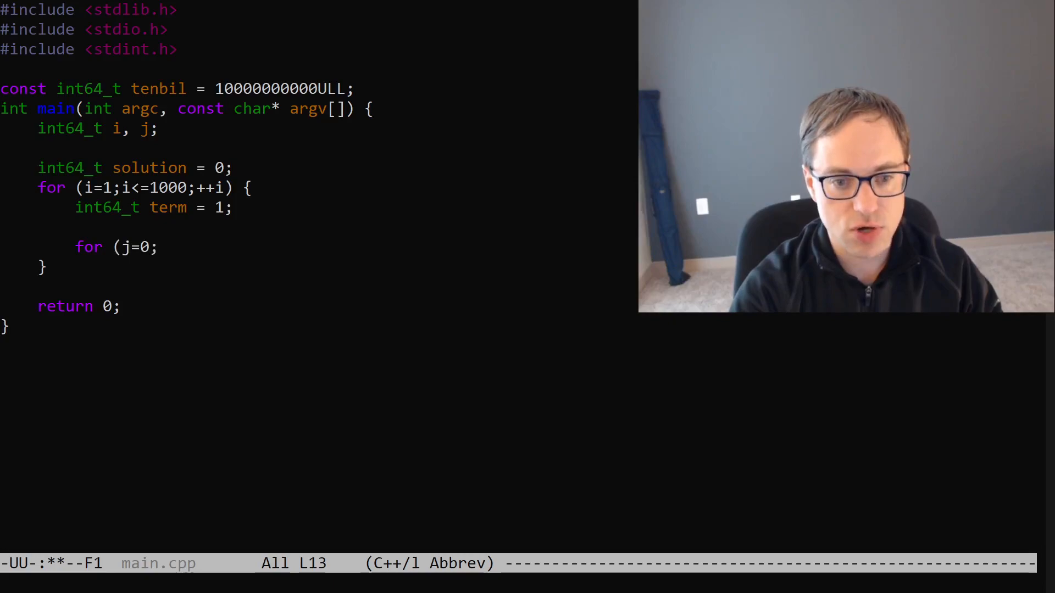
{"action": "type", "text": "j<i;+"}
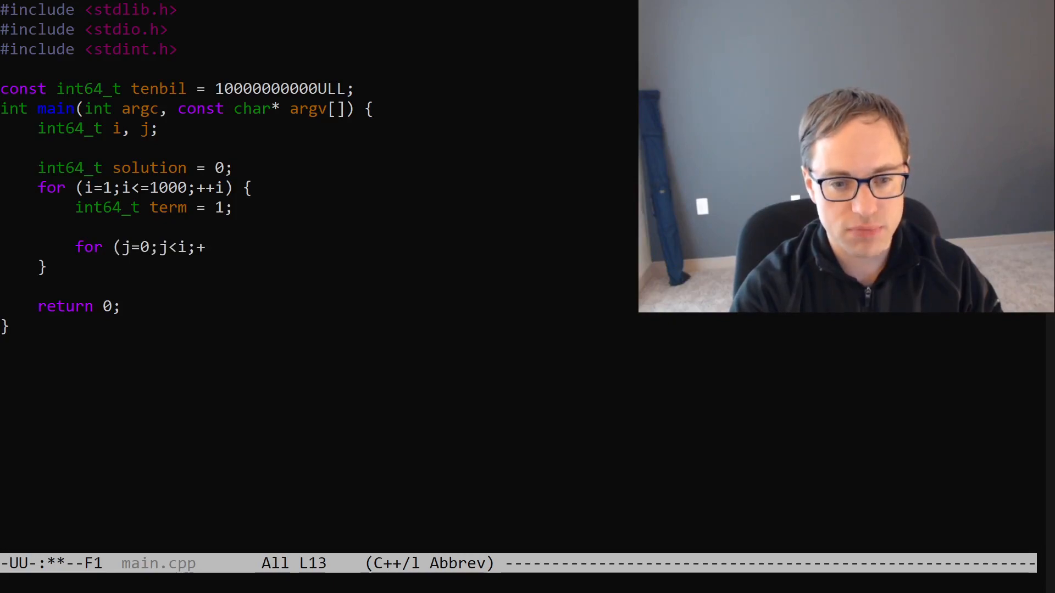
{"action": "type", "text": "+j) {"}
{"action": "type", "text": "}"}
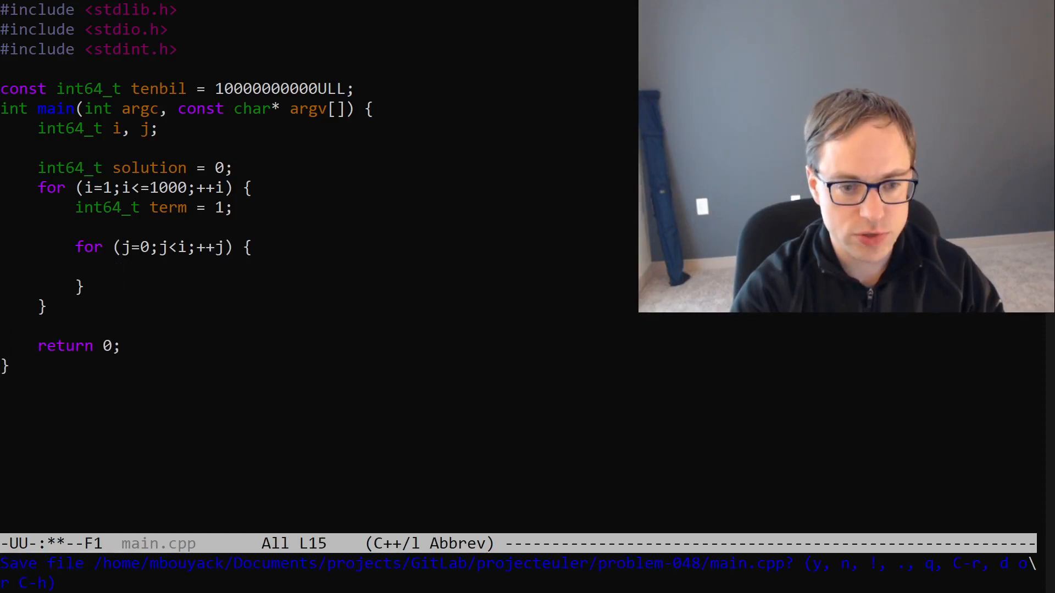
{"action": "key", "text": "y"}
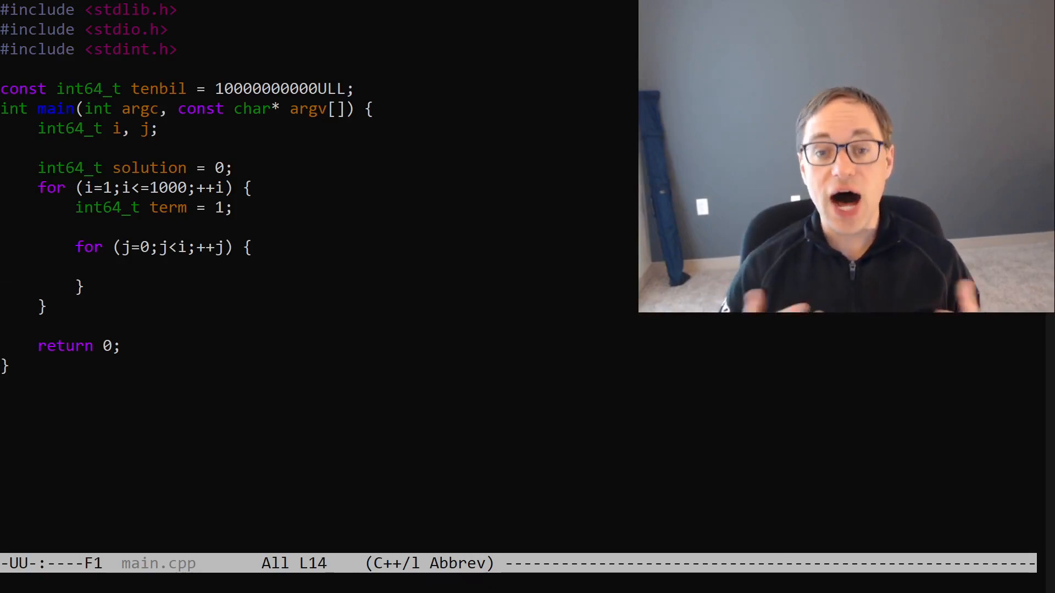
{"action": "left_click", "coordinate": [172, 247]}
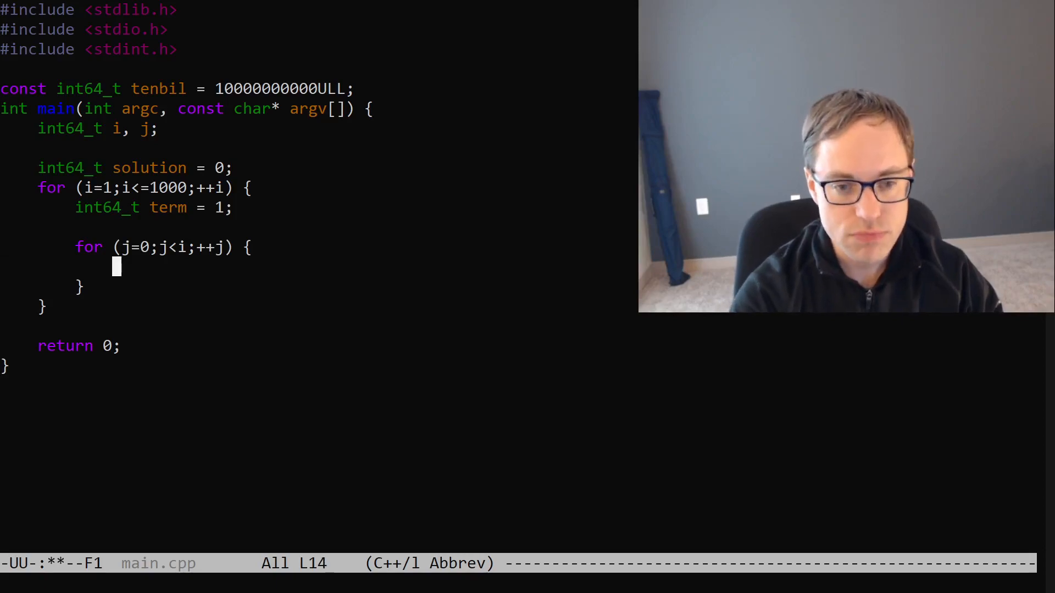
Step: Write term = (term * i) as the inner loop's statement
{"action": "type", "text": "term"}
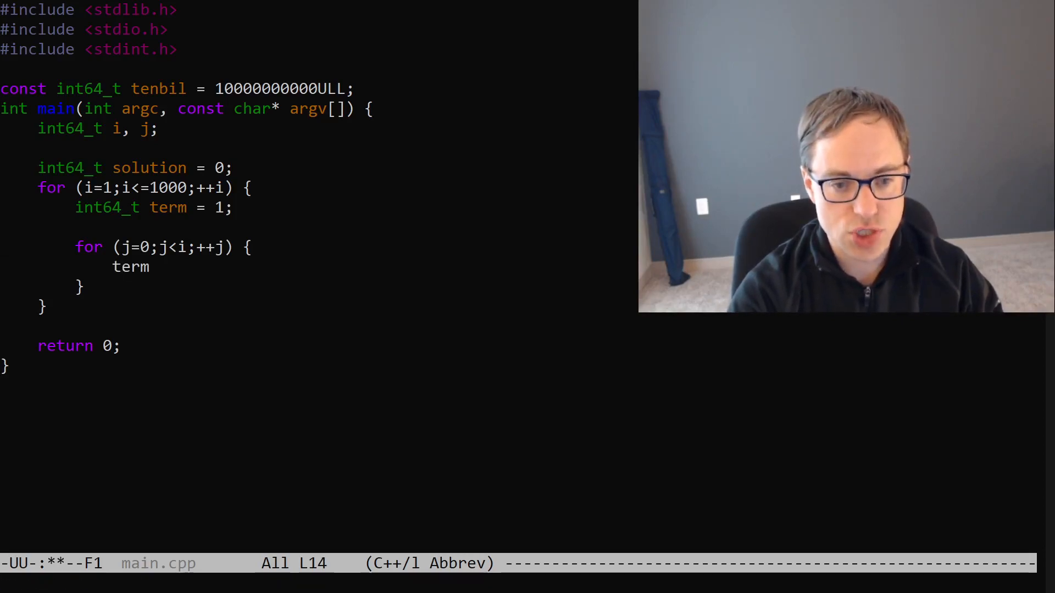
{"action": "type", "text": "= ("}
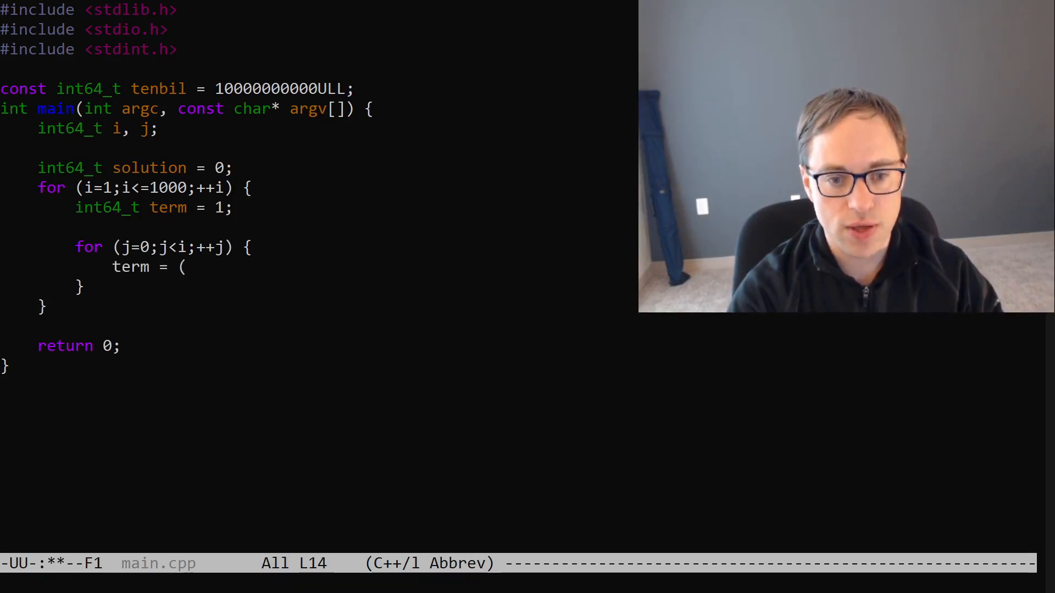
{"action": "type", "text": "term *"}
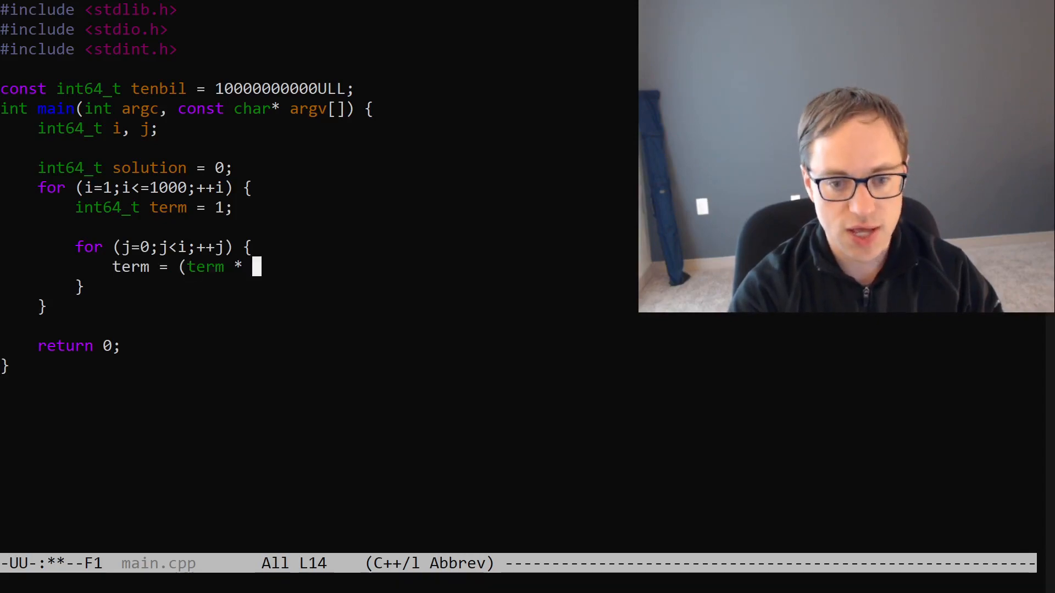
{"action": "type", "text": "i)"}
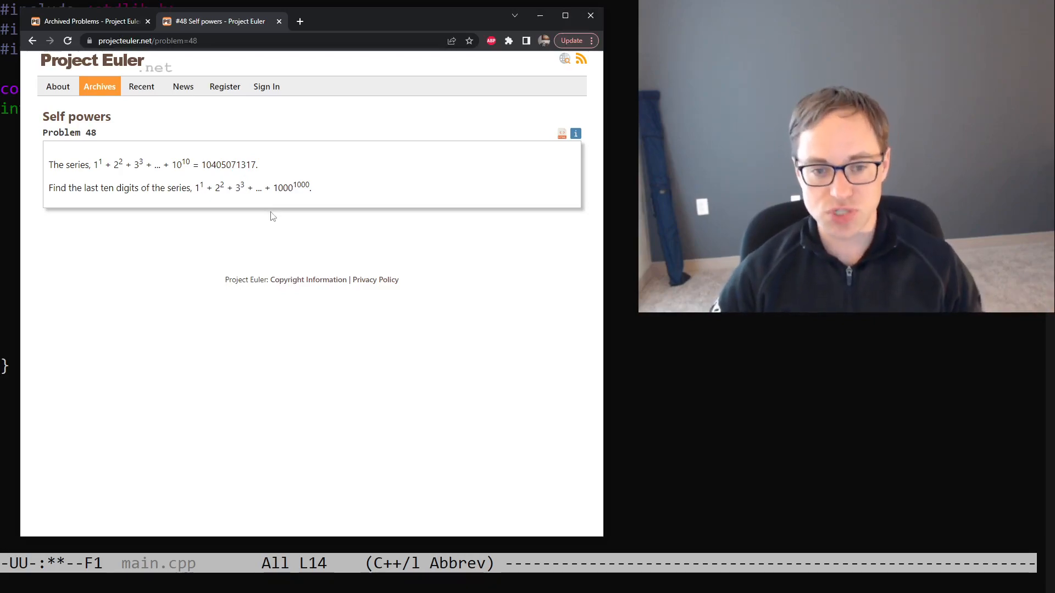
{"action": "double_click", "coordinate": [237, 187]}
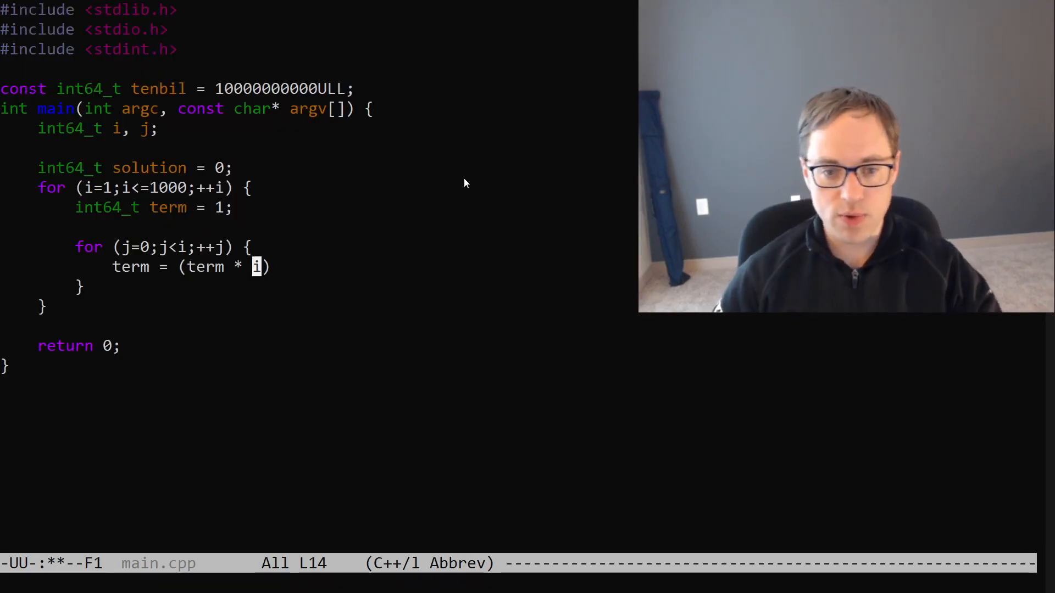
Step: Finish the line as term = (term * i) % tenbil; and add blank lines below the loop
{"action": "key", "text": "Right"}
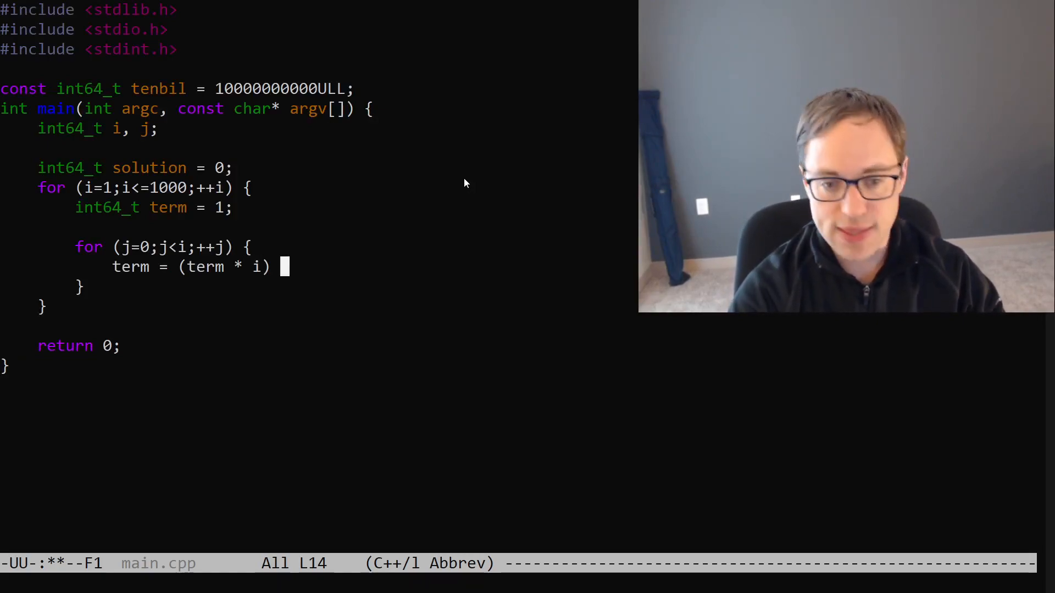
{"action": "type", "text": "% tenbil"}
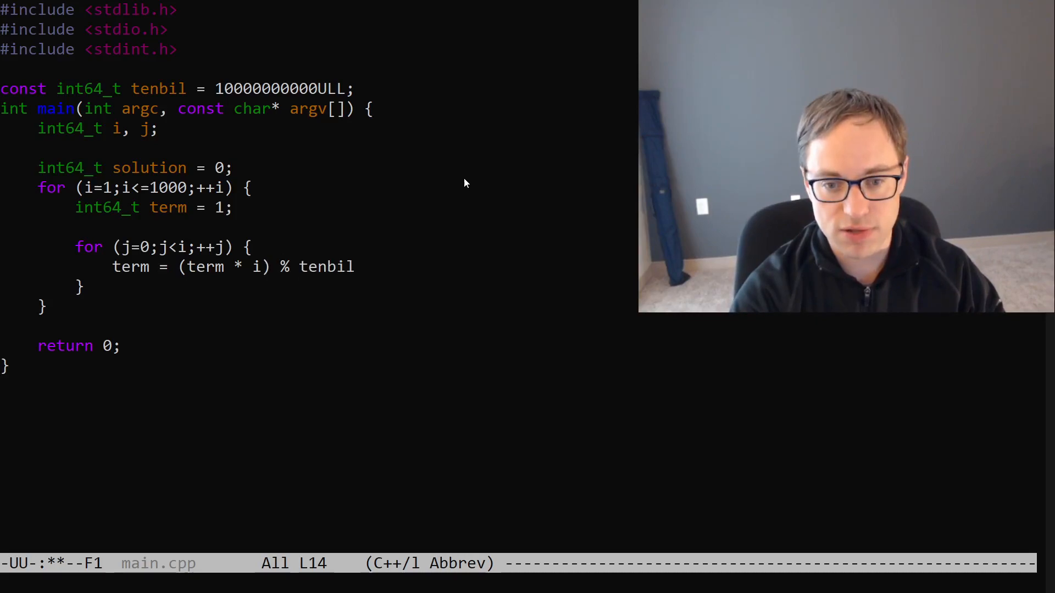
{"action": "type", "text": ";"}
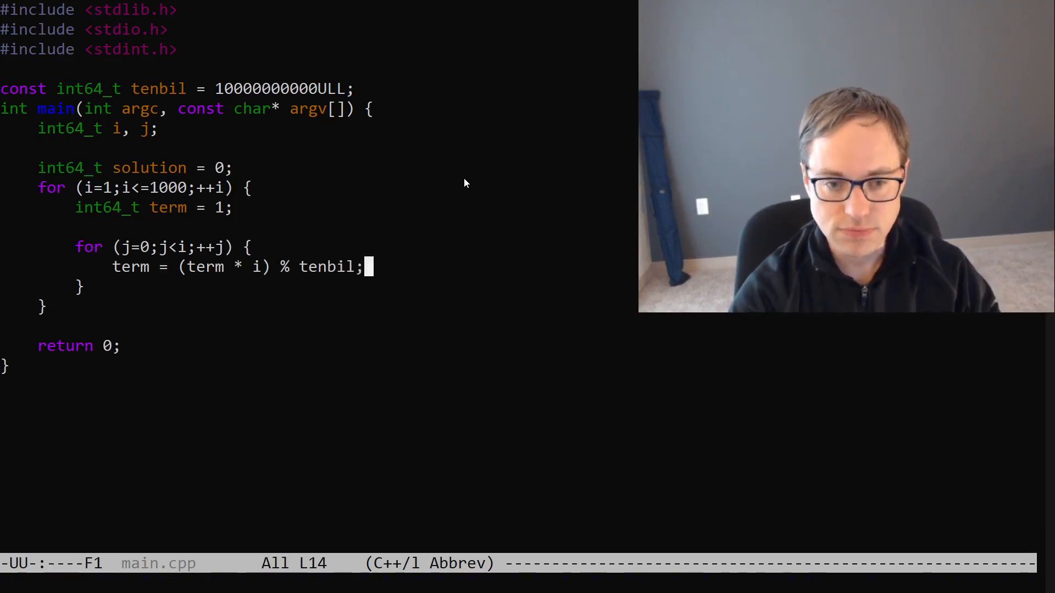
{"action": "key", "text": "Return"}
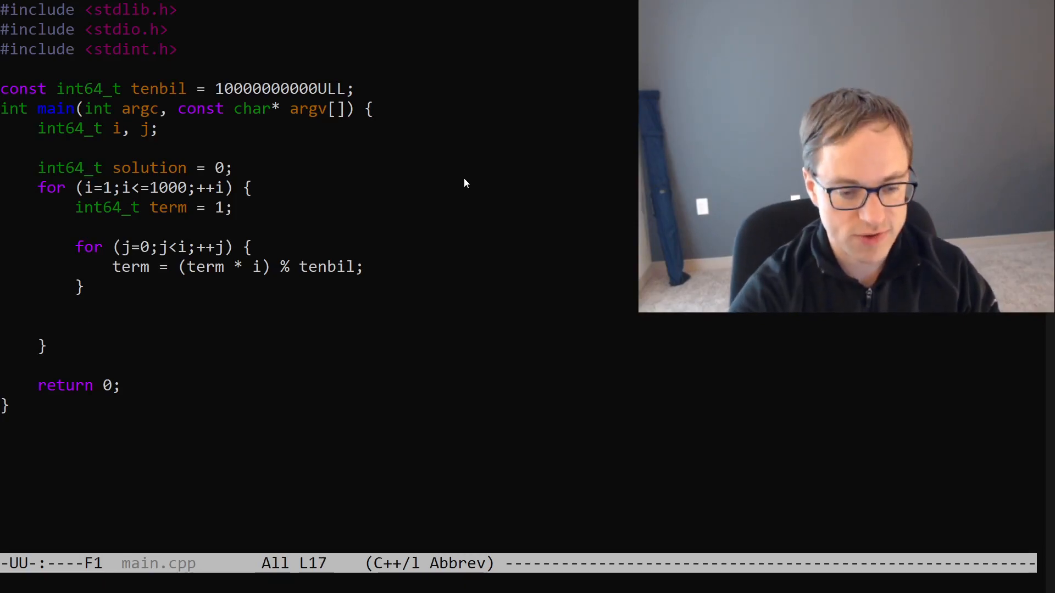
Step: Add solution = (solution + term) % tenbil; to the outer loop
{"action": "type", "text": "solution ="}
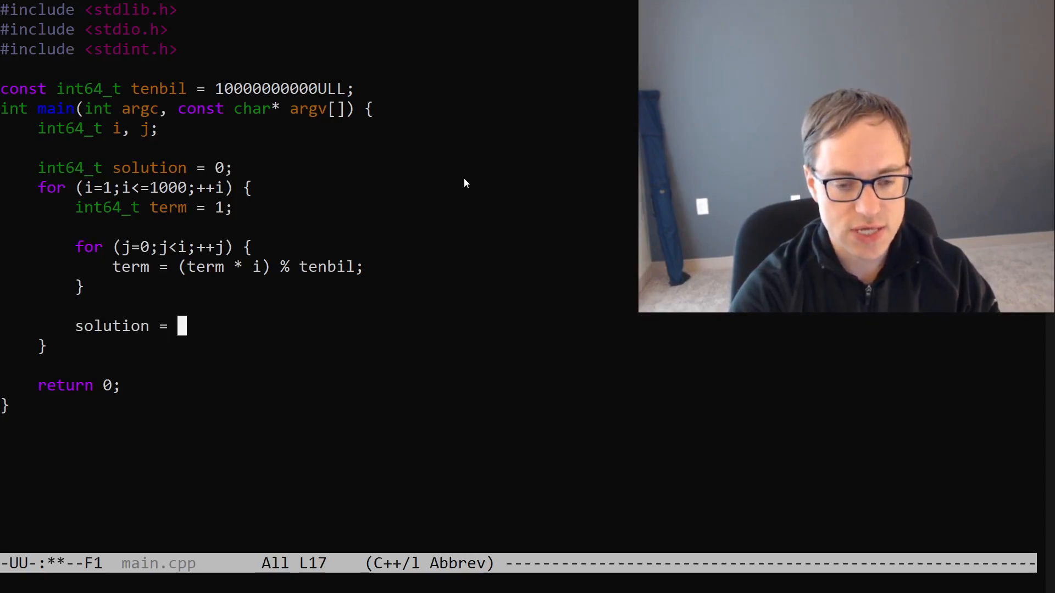
{"action": "type", "text": "(solution +"}
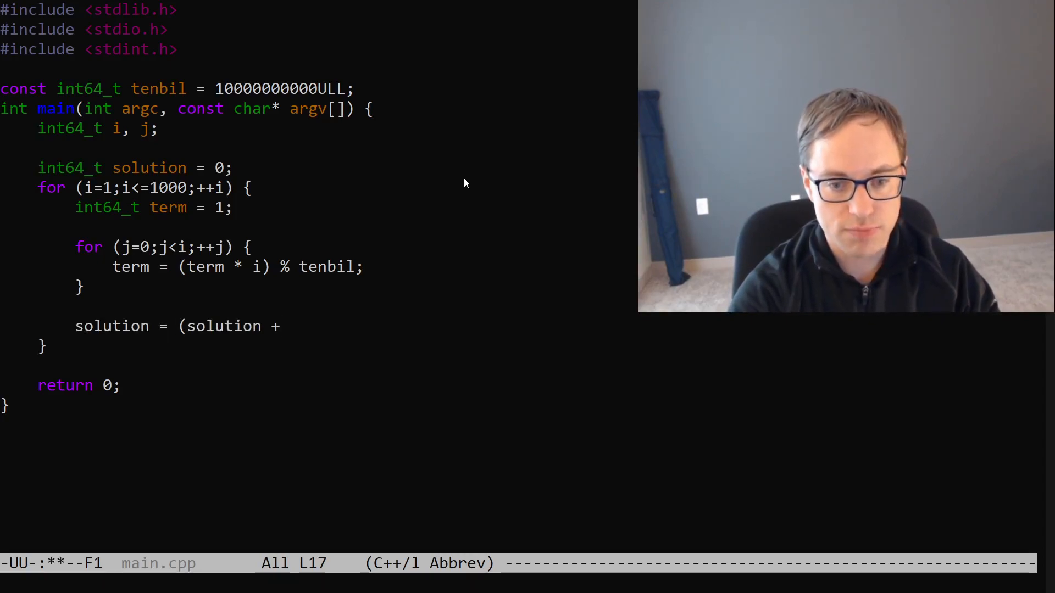
{"action": "type", "text": "term) % t"}
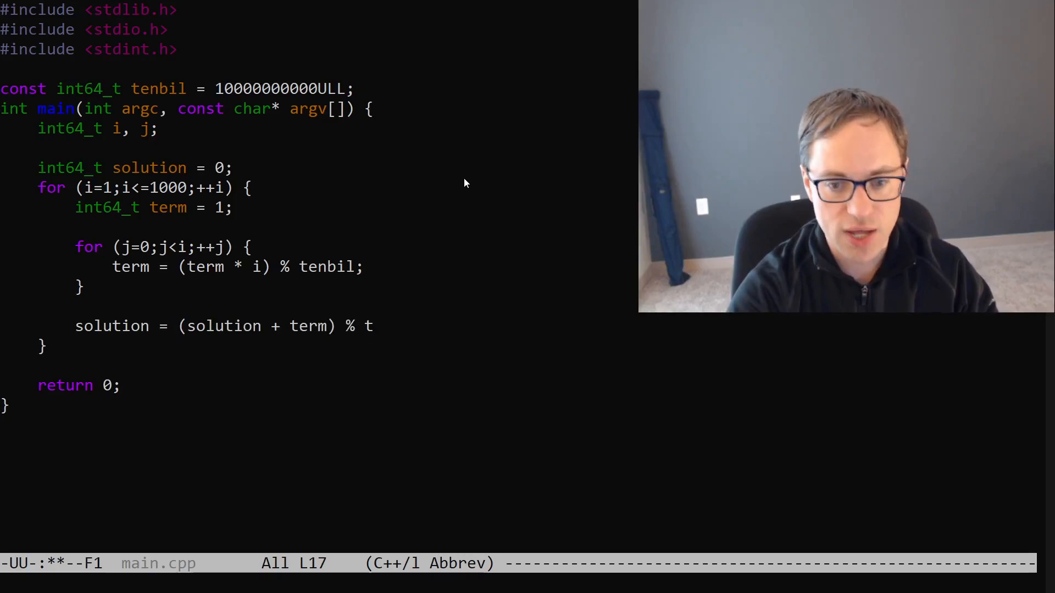
{"action": "type", "text": "enbil;"}
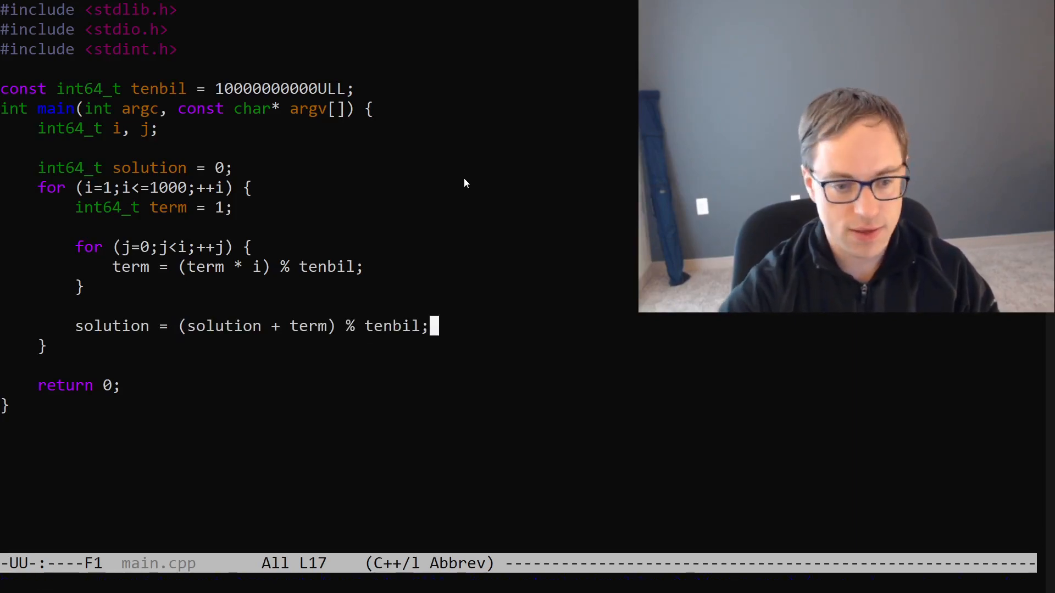
Step: Print solution with printf("solution = %ld\n", solution), then run make in the shell
{"action": "type", "text": "printf("}
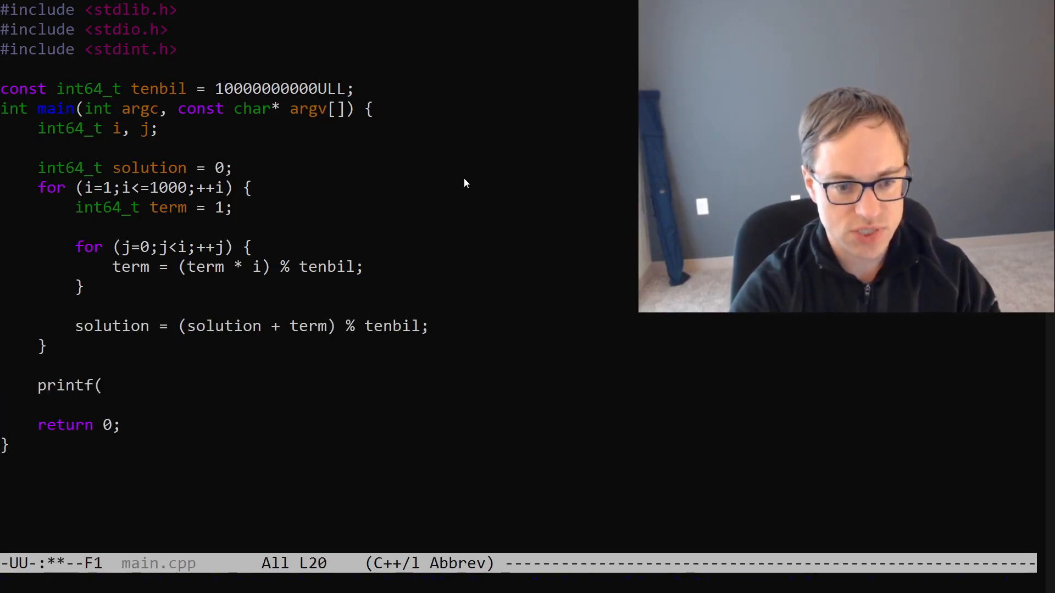
{"action": "type", "text": "\"solution"}
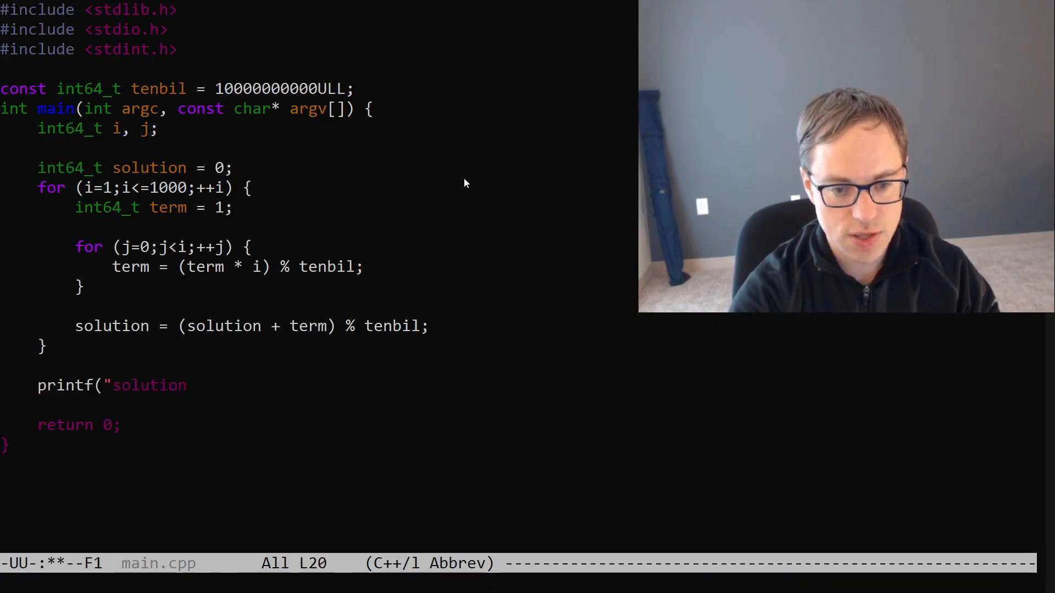
{"action": "type", "text": "= %ld"}
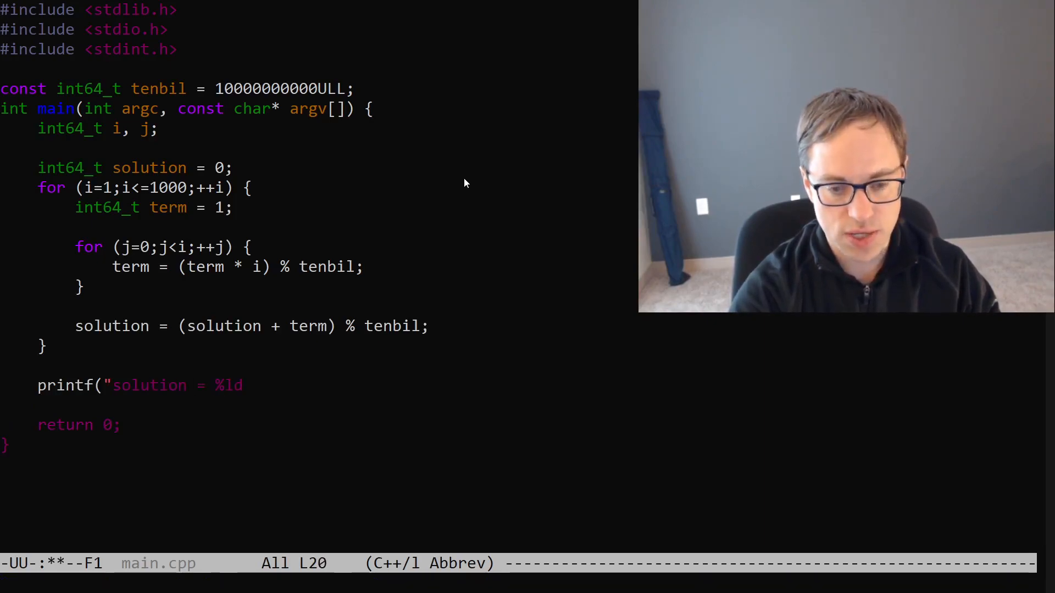
{"action": "type", "text": "\\n\","}
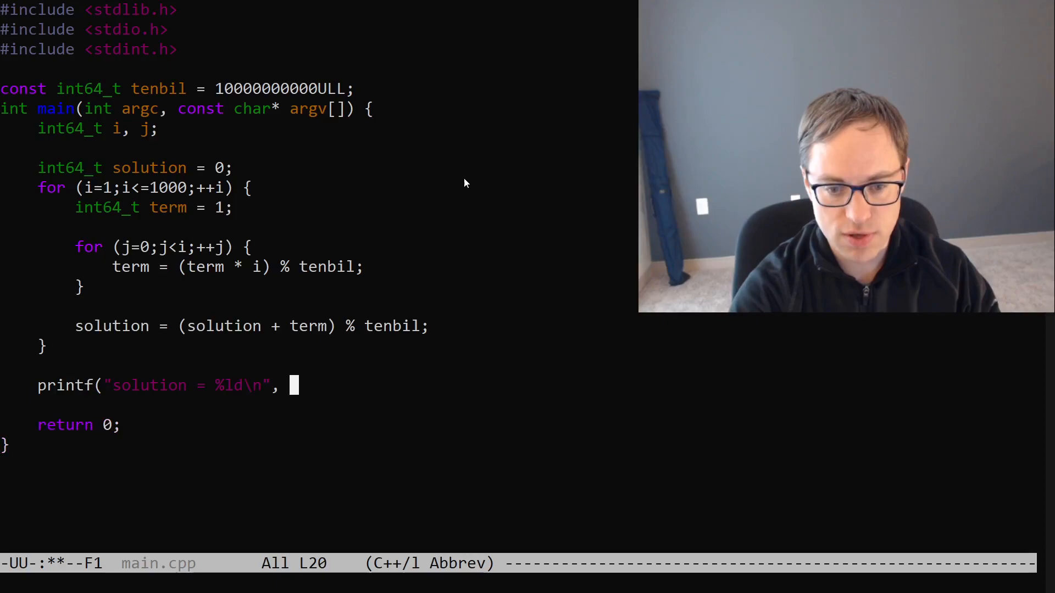
{"action": "type", "text": "solution);"}
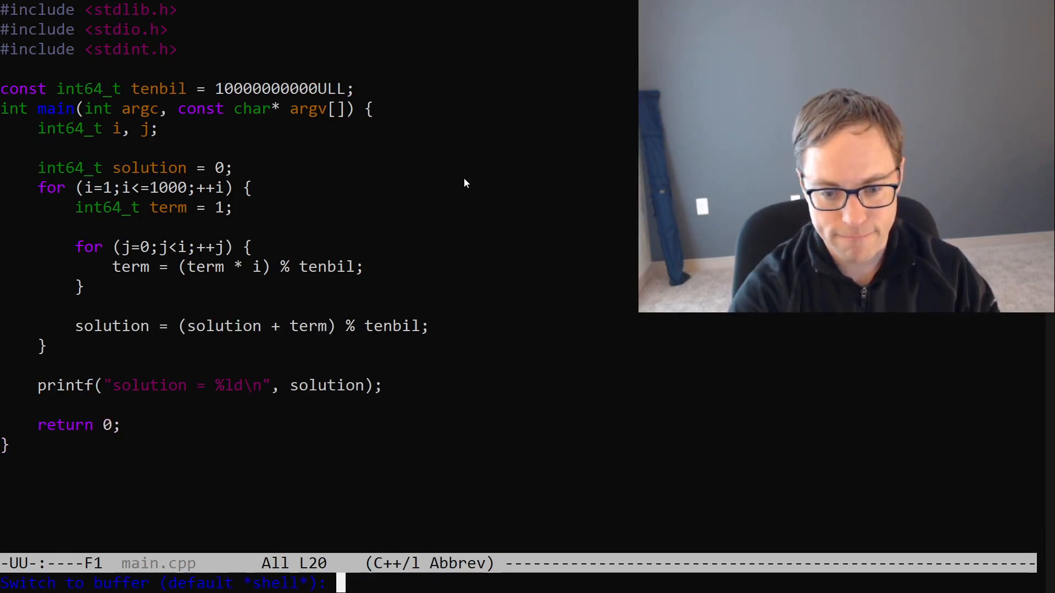
{"action": "key", "text": "Return"}
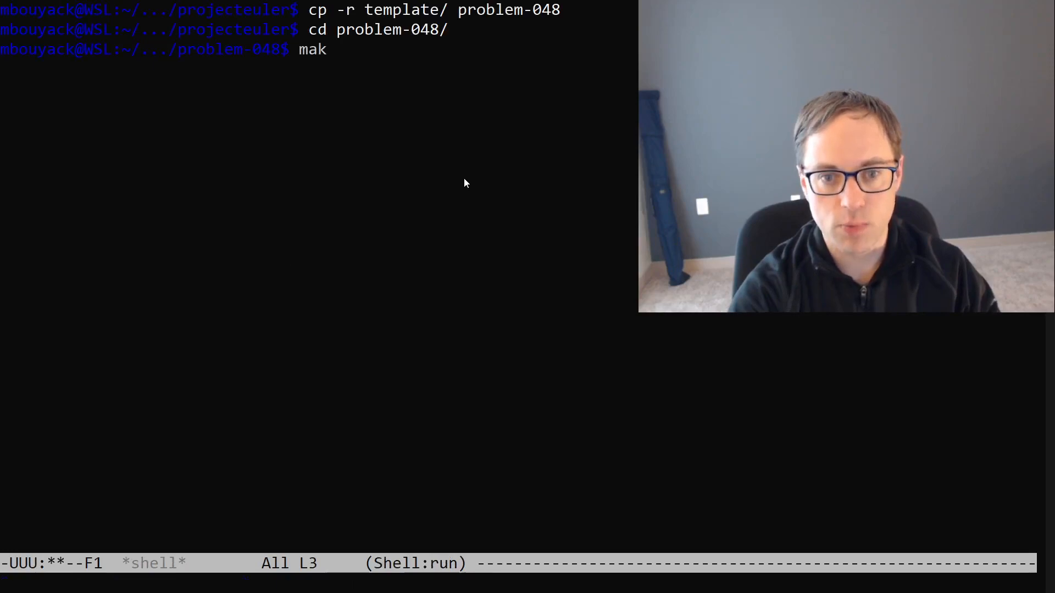
{"action": "key", "text": "Return"}
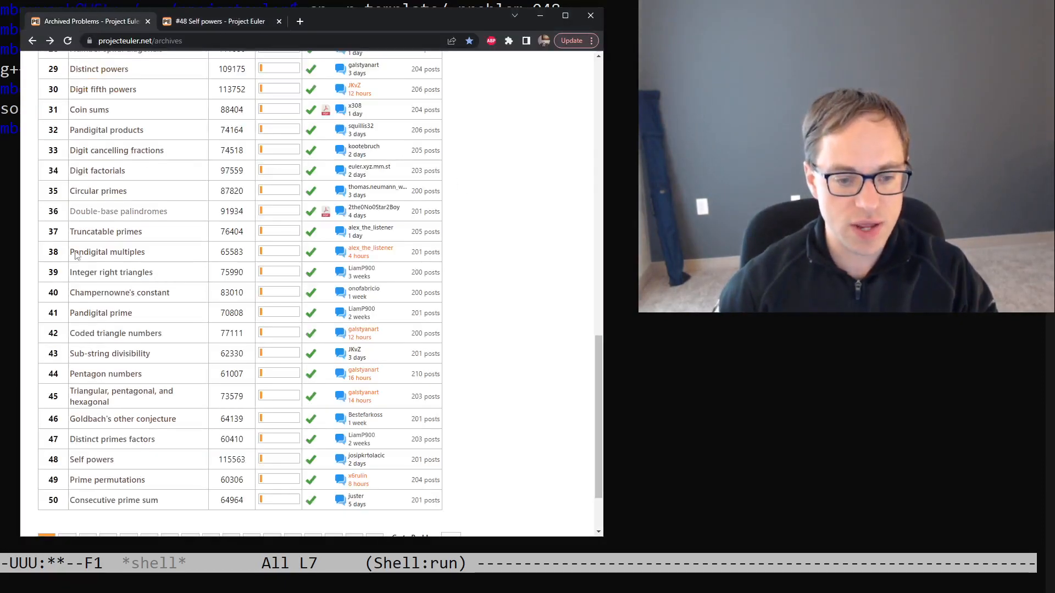
{"action": "mouse_move", "coordinate": [92, 463]}
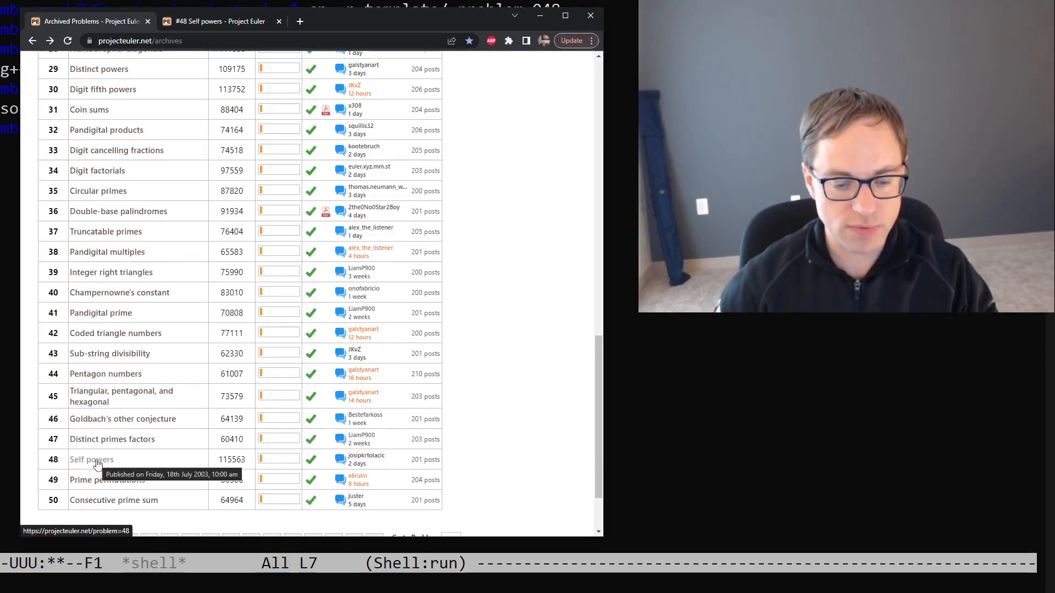
{"action": "left_click", "coordinate": [91, 459]}
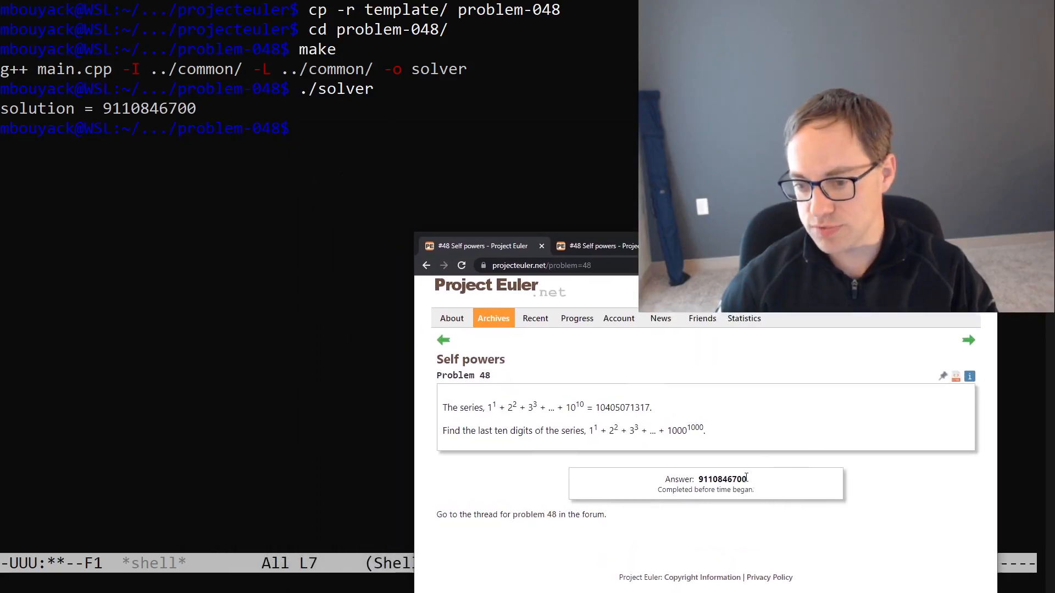
{"action": "double_click", "coordinate": [722, 479]}
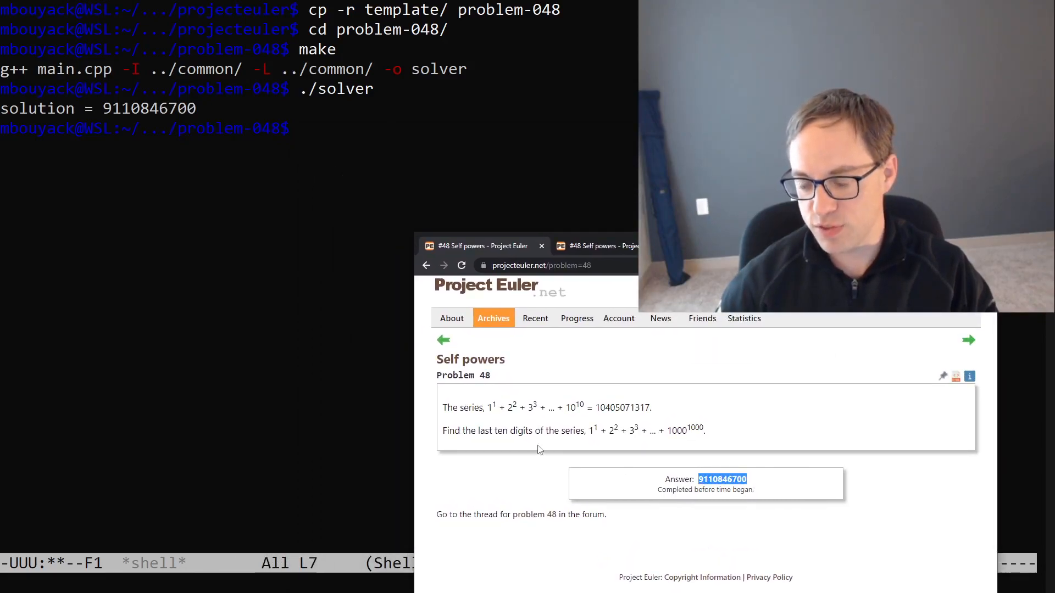